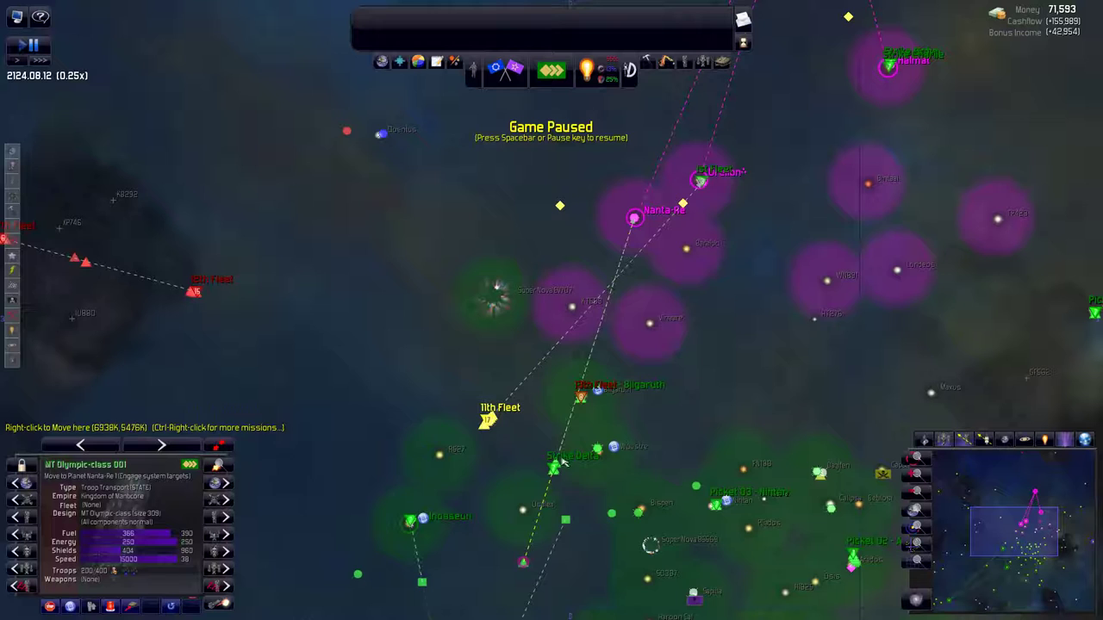
mouse_move(730, 209)
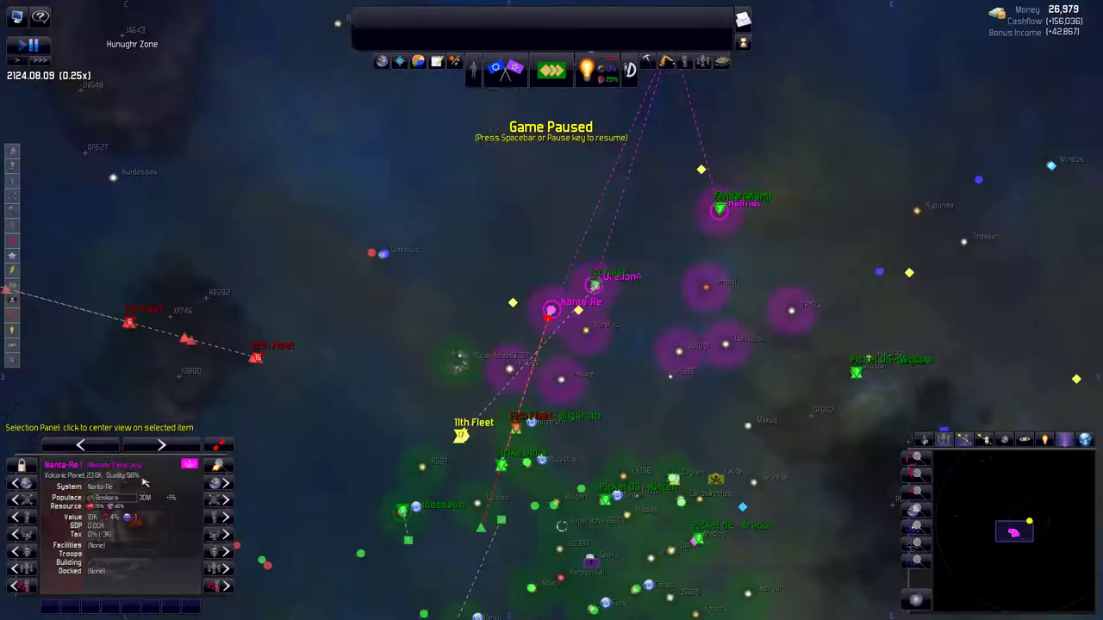
Step: Inspect Nanta-Re 1 and bring up the Research window showing queued Weapons projects
click(590, 69)
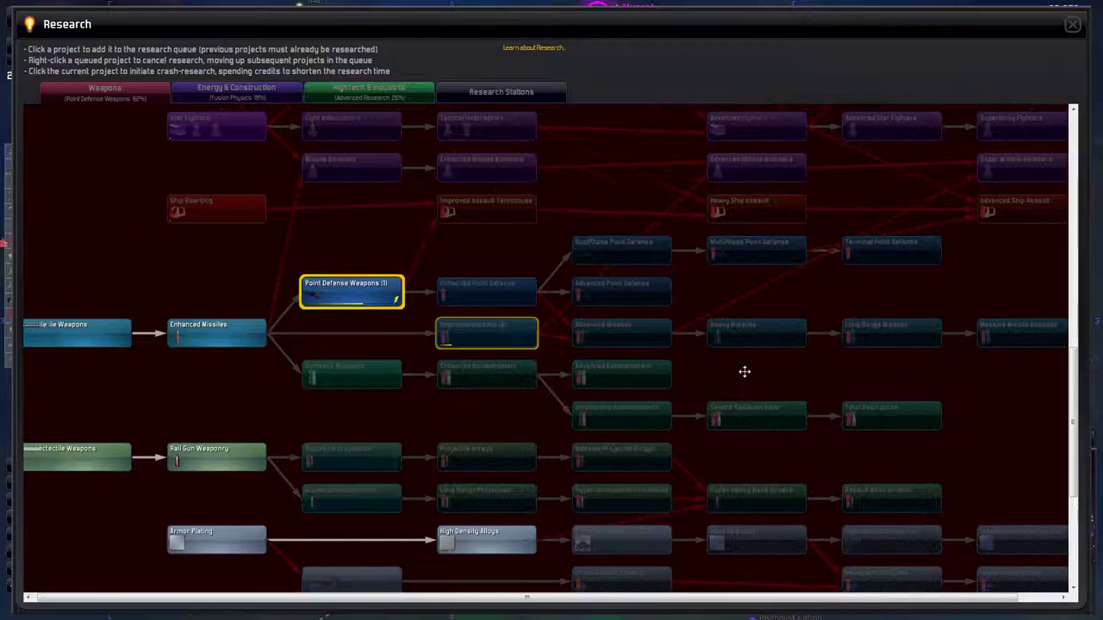
Step: Show the Energy & Construction research tree and queue Advanced Fusion Physics
click(237, 92)
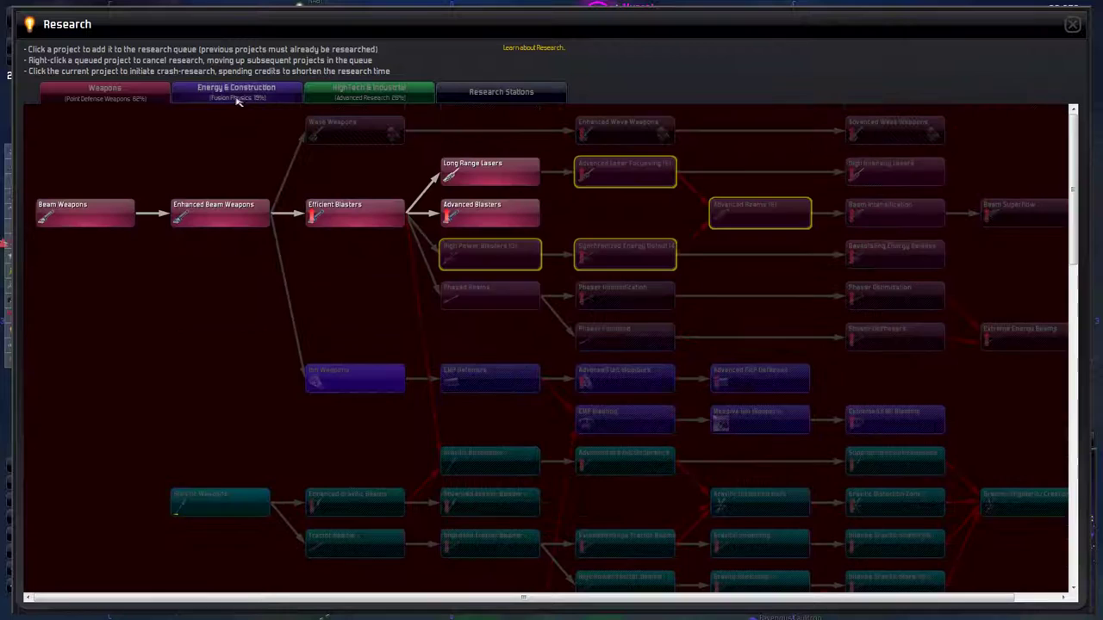
click(236, 91)
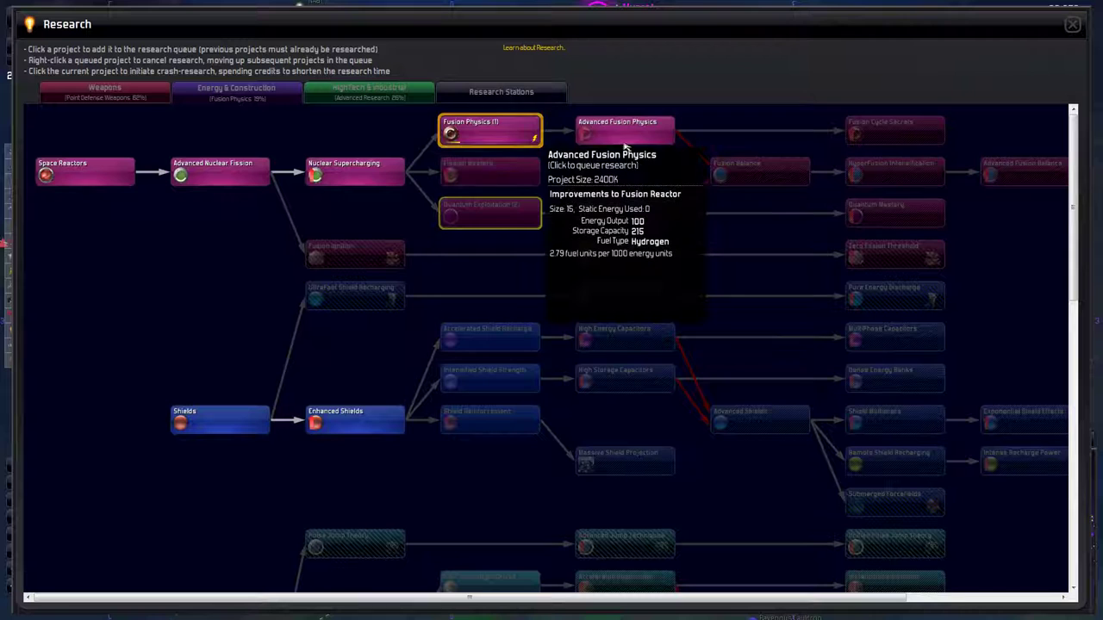
click(1071, 25)
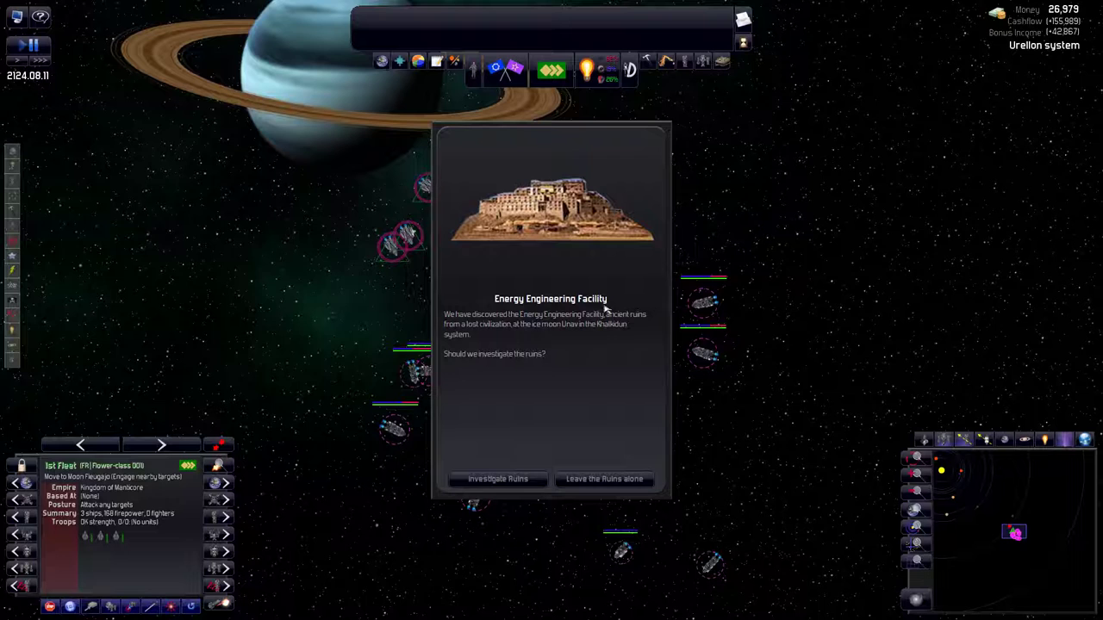
Step: Investigate the Energy Engineering Facility ruins and jump to the event location
click(497, 479)
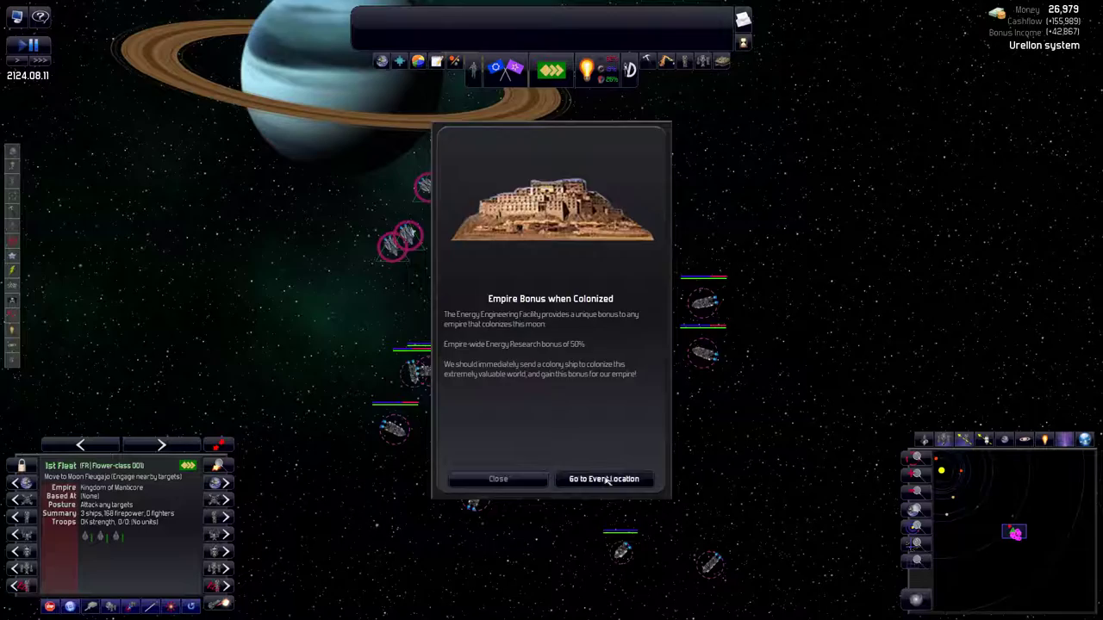
click(604, 479)
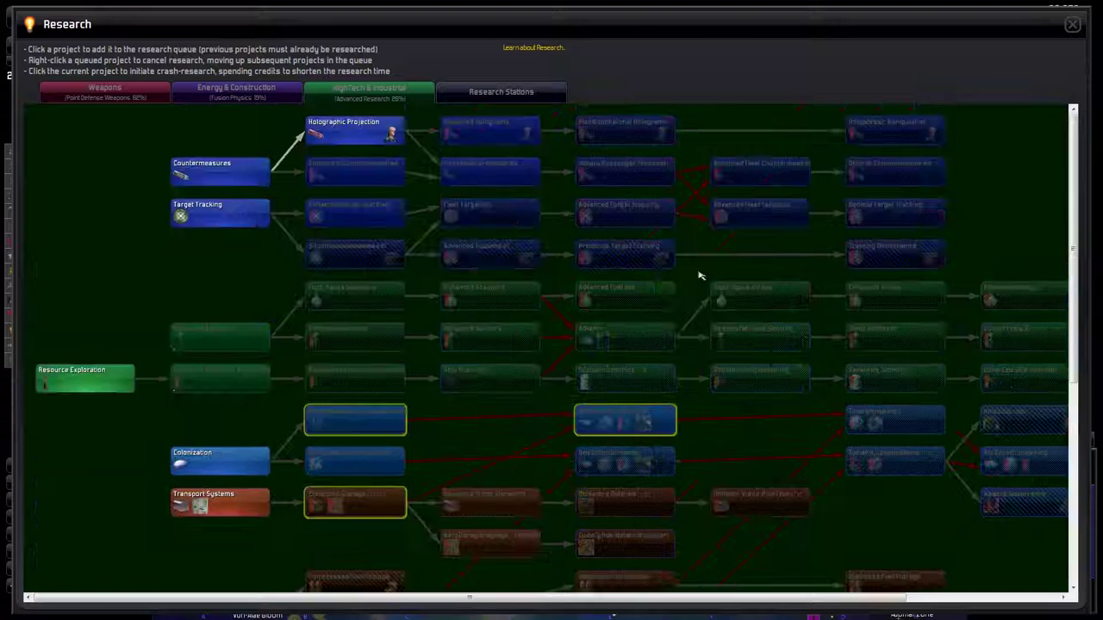
Step: Add High Tech & Industrial projects to the research queue
click(1072, 24)
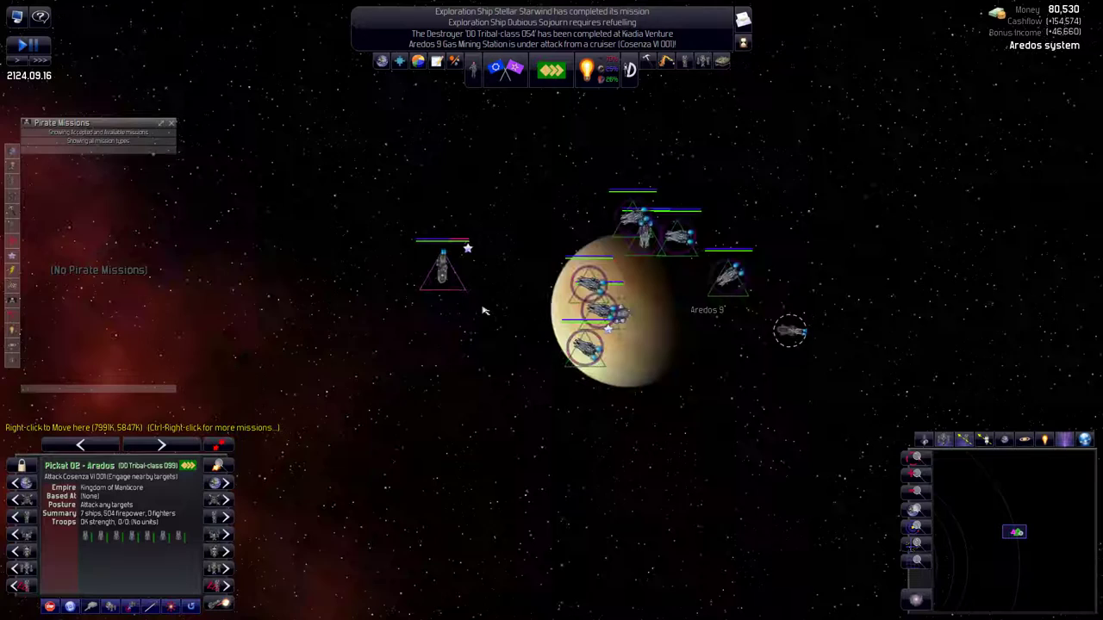
Step: Send Picket 02 at Aredos against the cruiser and reposition the frigate near Fleugajo
click(446, 284)
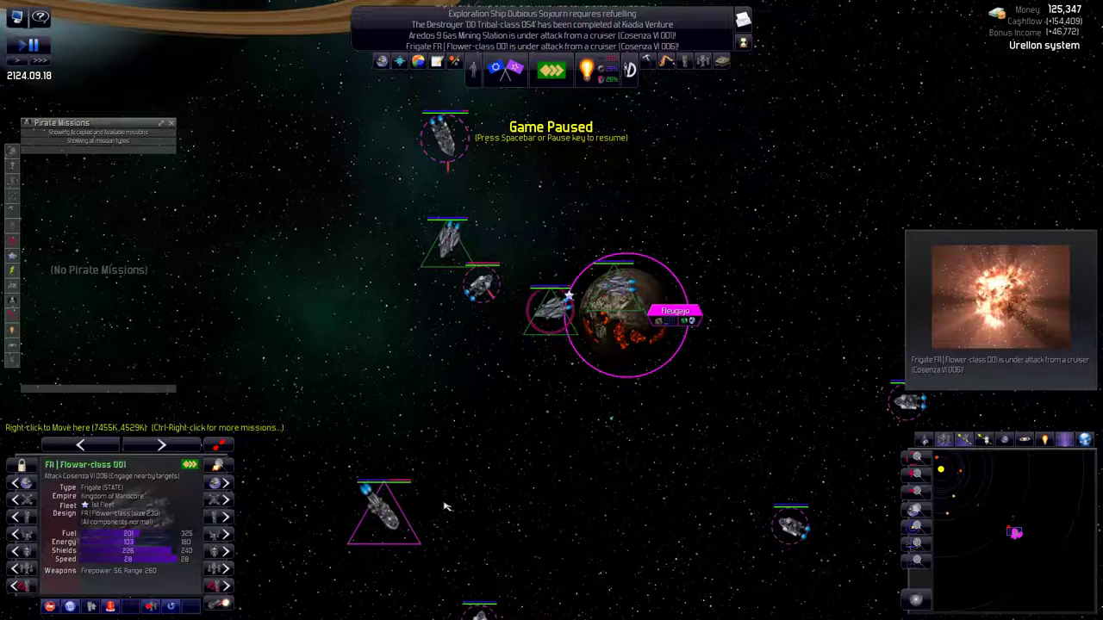
right_click(512, 249)
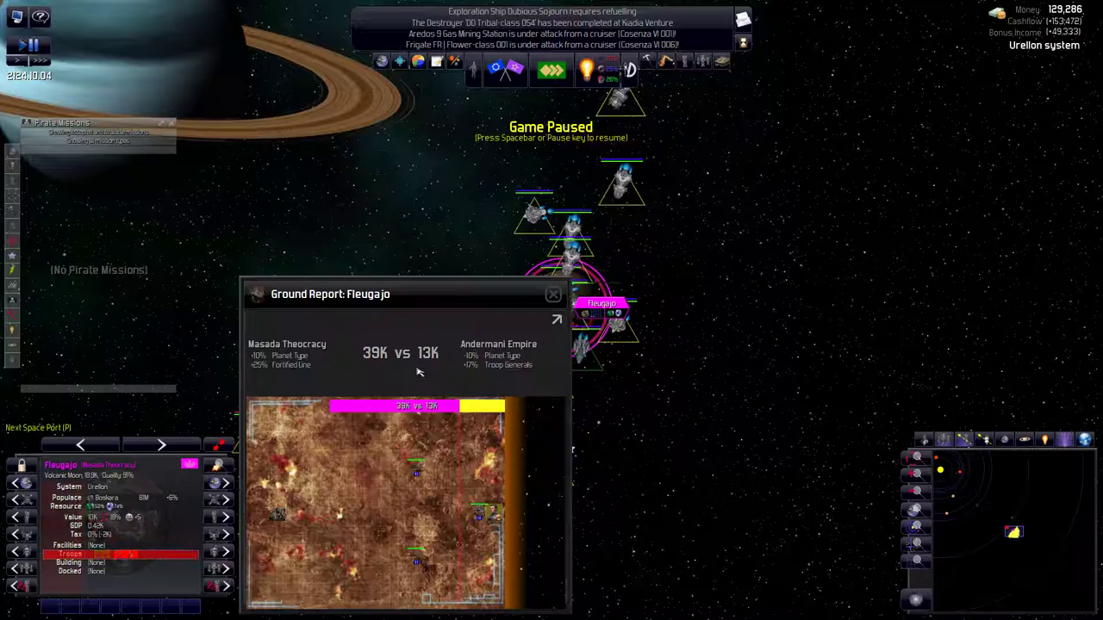
click(553, 294)
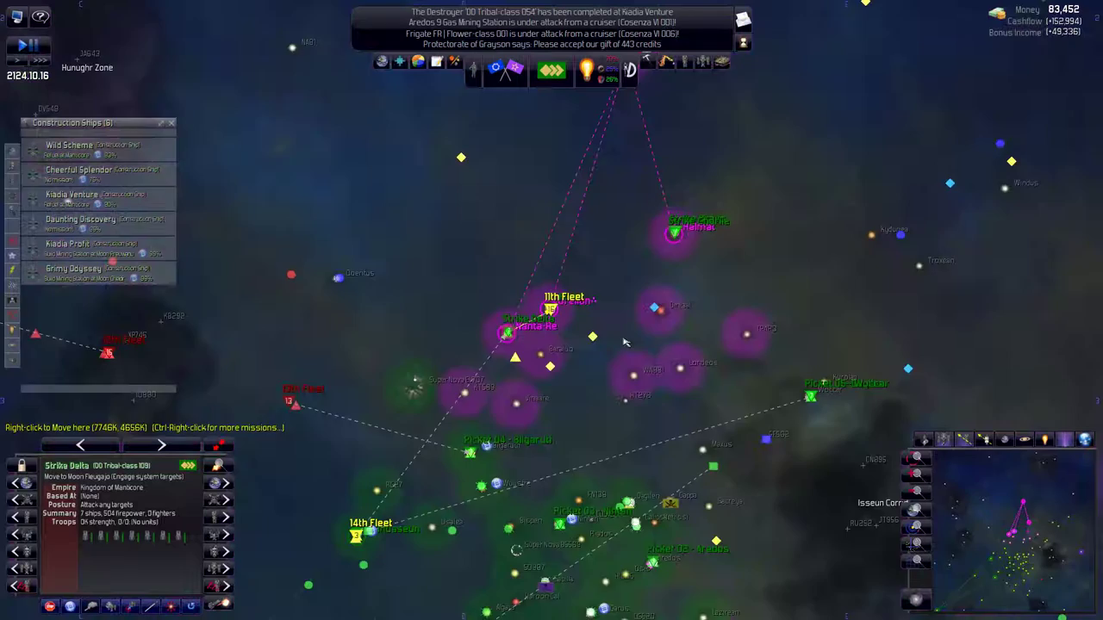
Step: Pause the game with Strike Delta en route to moon Fleugajo
key(space)
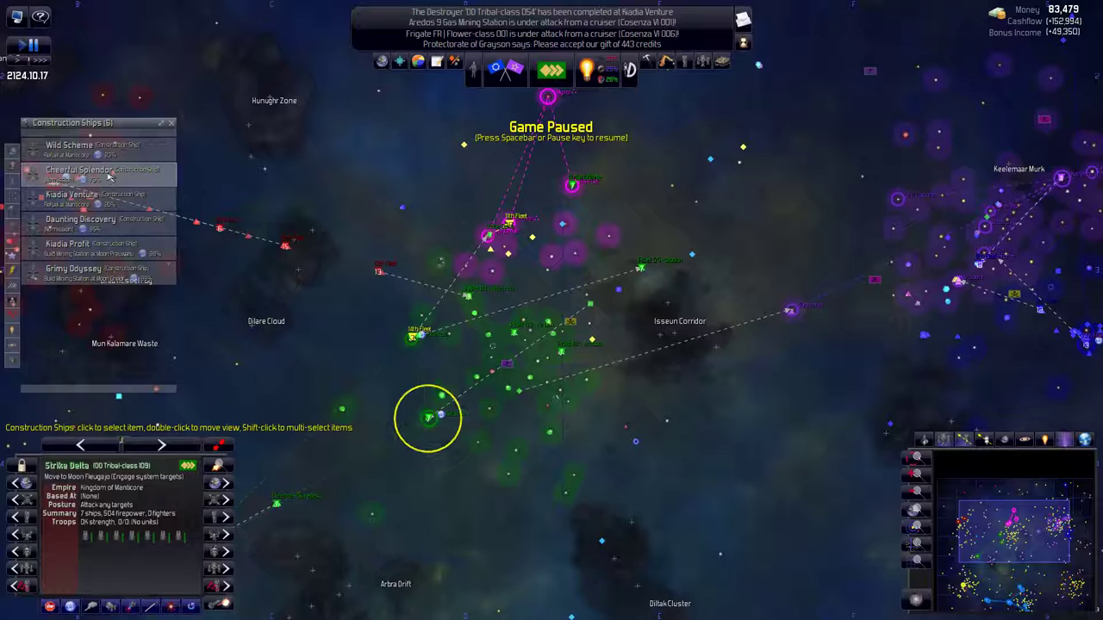
Step: Show the Expansion Planner with its resource overview and three potential colonies
click(81, 218)
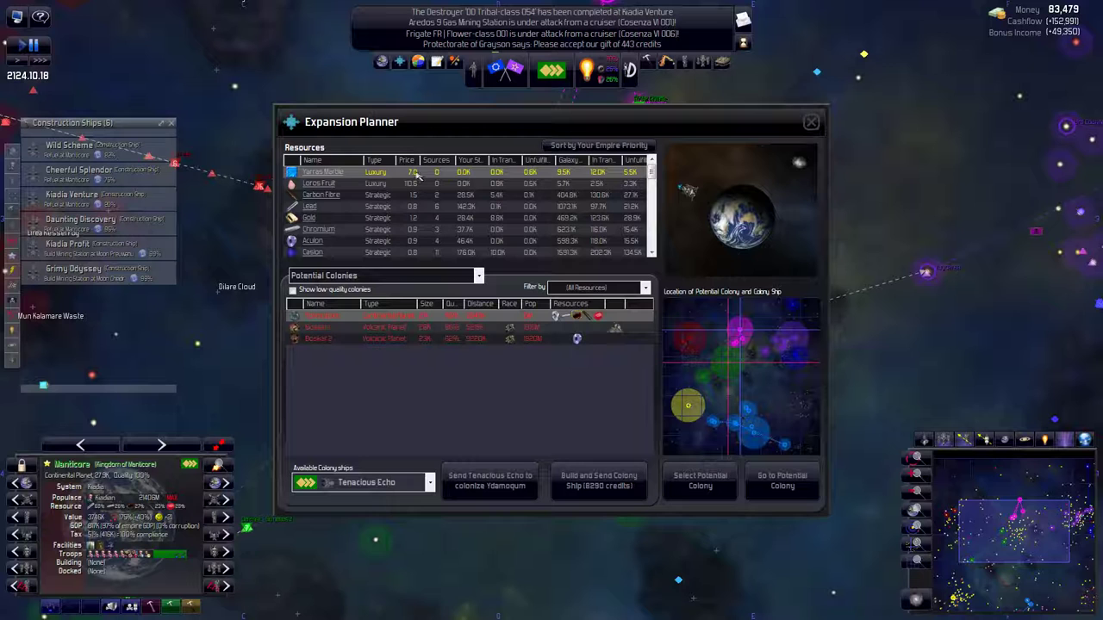
Step: Close the Expansion Planner to view barren moon Gekuissa in the Giunuses system
click(810, 122)
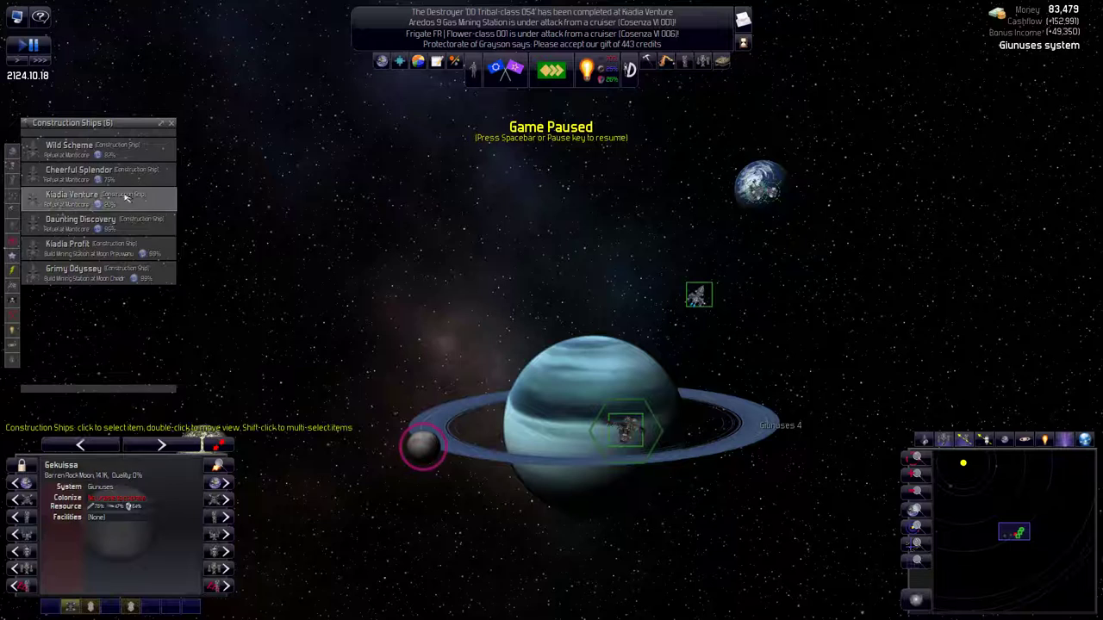
Step: Queue construction ship Cheerful Splendor to build a mining station at moon Gekuissa
click(79, 170)
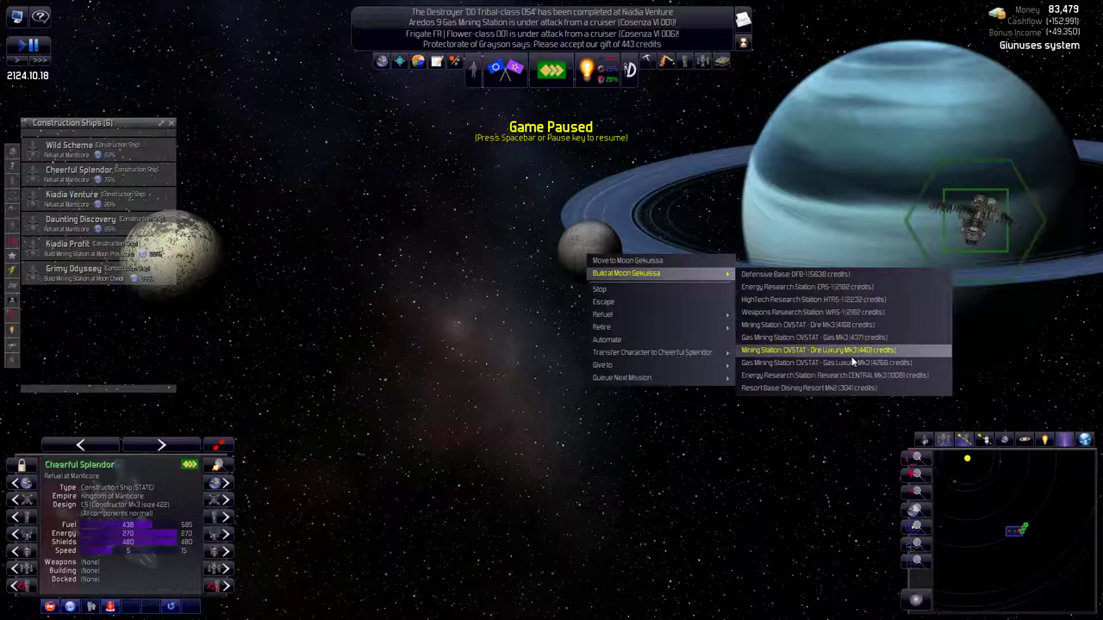
click(814, 337)
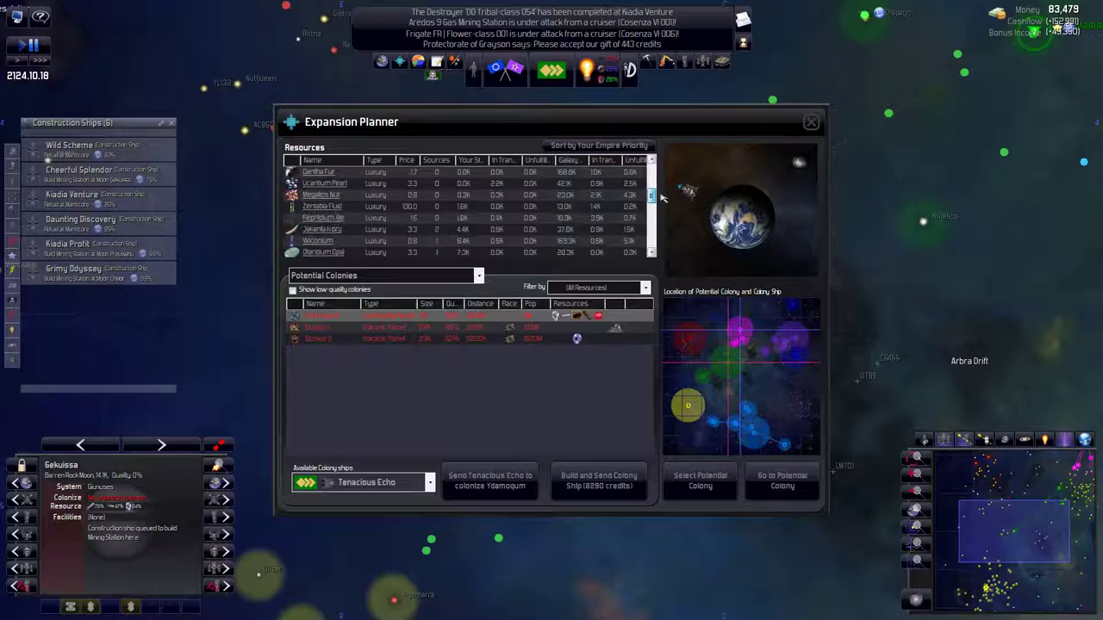
Step: List the weapons and shields that use Dilithium Crystal from the Resources list
scroll(down, 3)
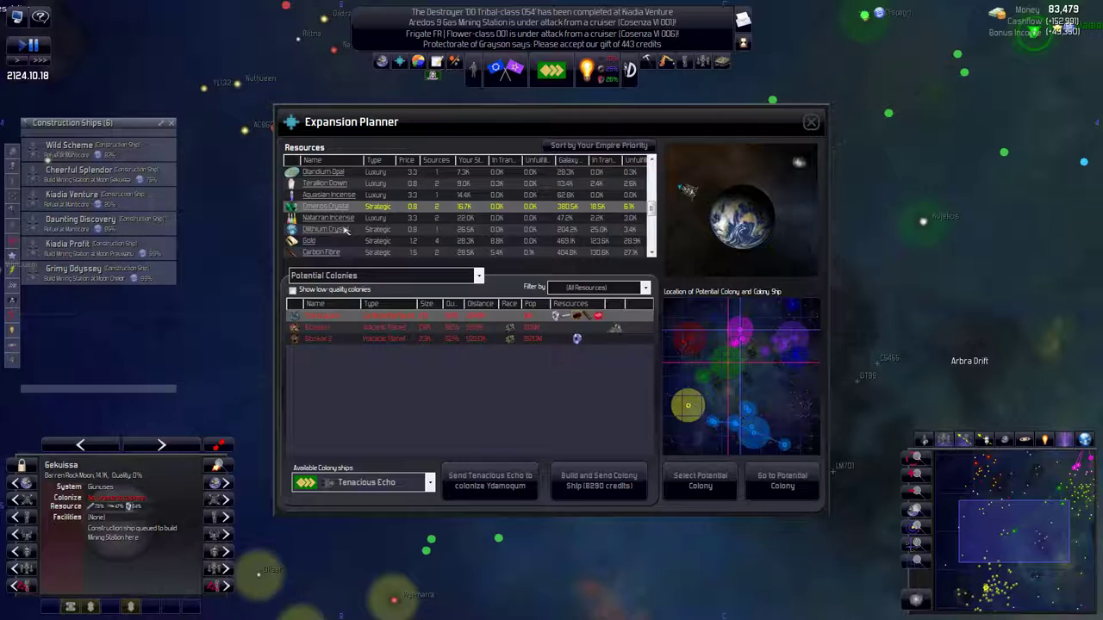
click(326, 229)
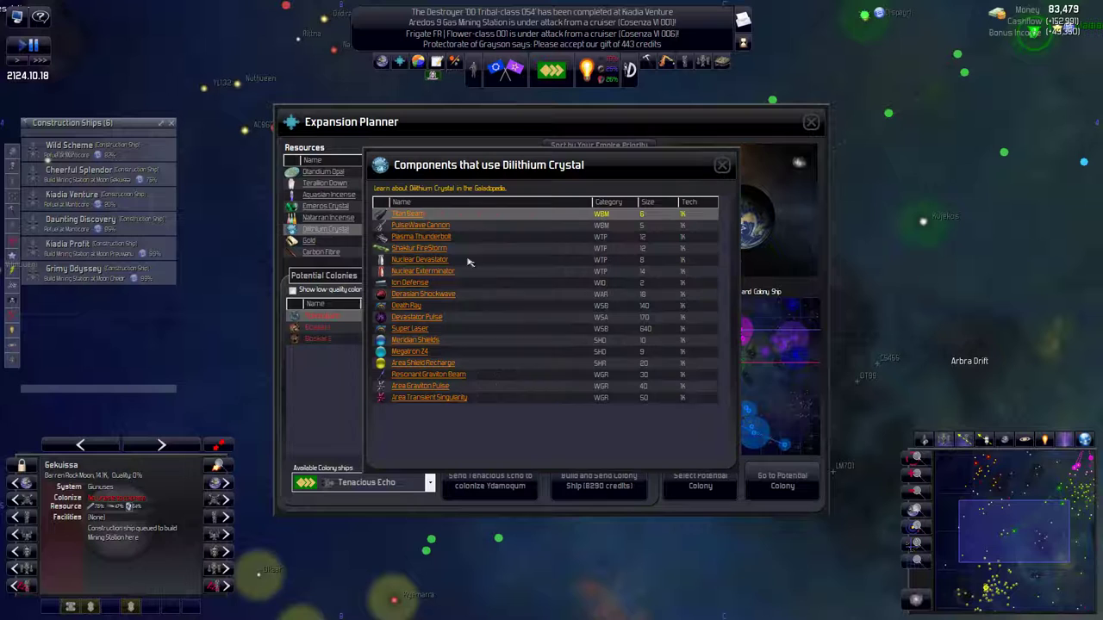
Step: Close the 'Components that use Dilithium Crystal' list window
click(722, 164)
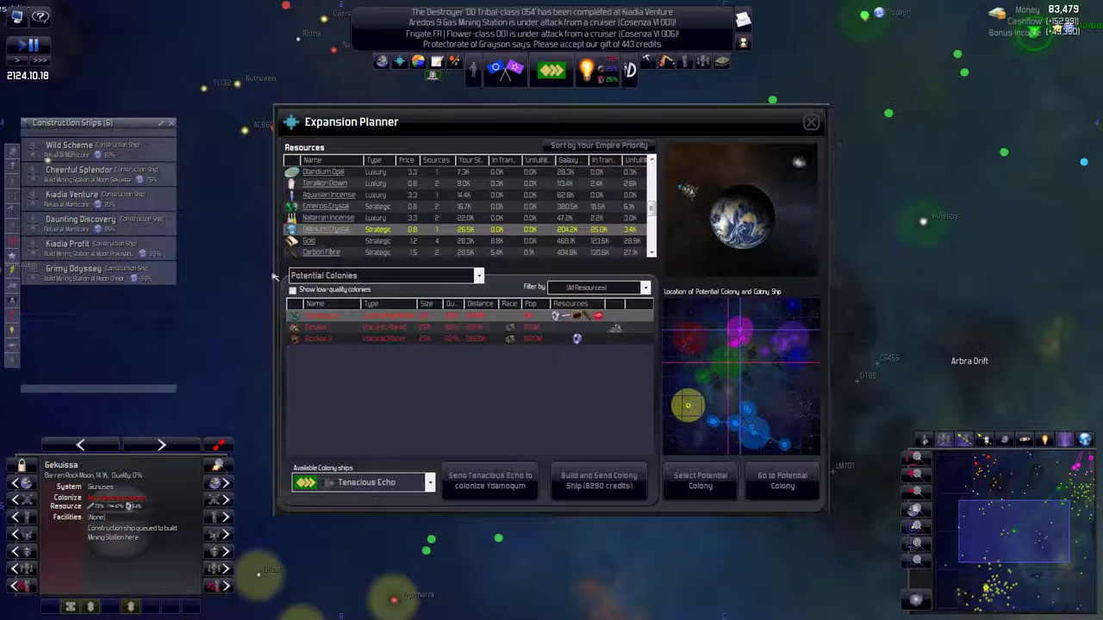
Step: Rank the Dilithium Crystal potential colonies by galaxy priority in the Expansion Planner
scroll(down, 3)
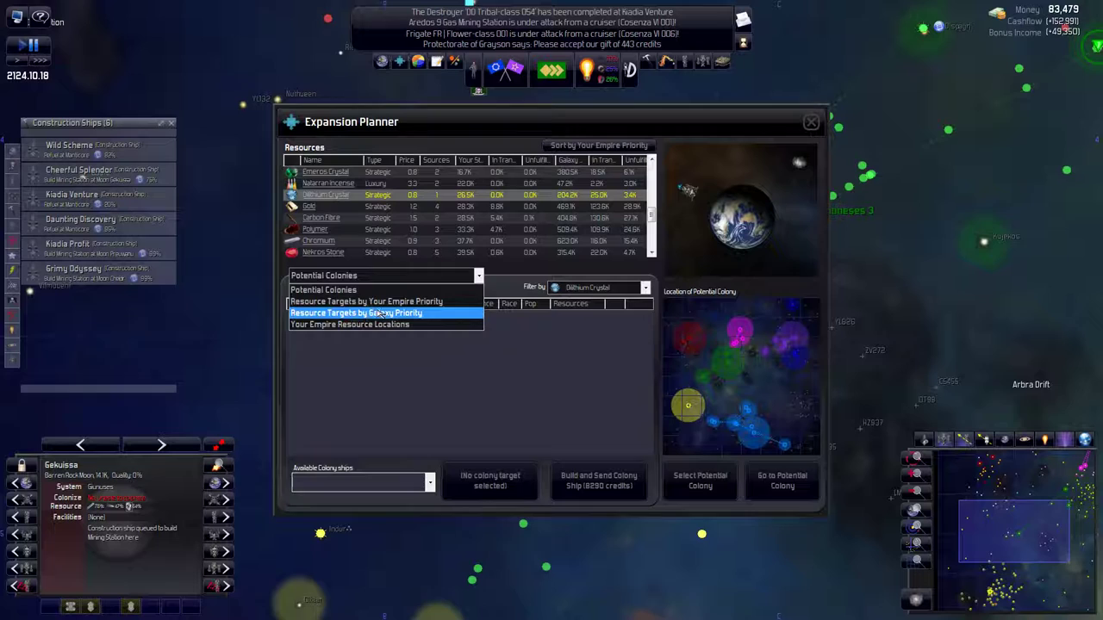
click(356, 313)
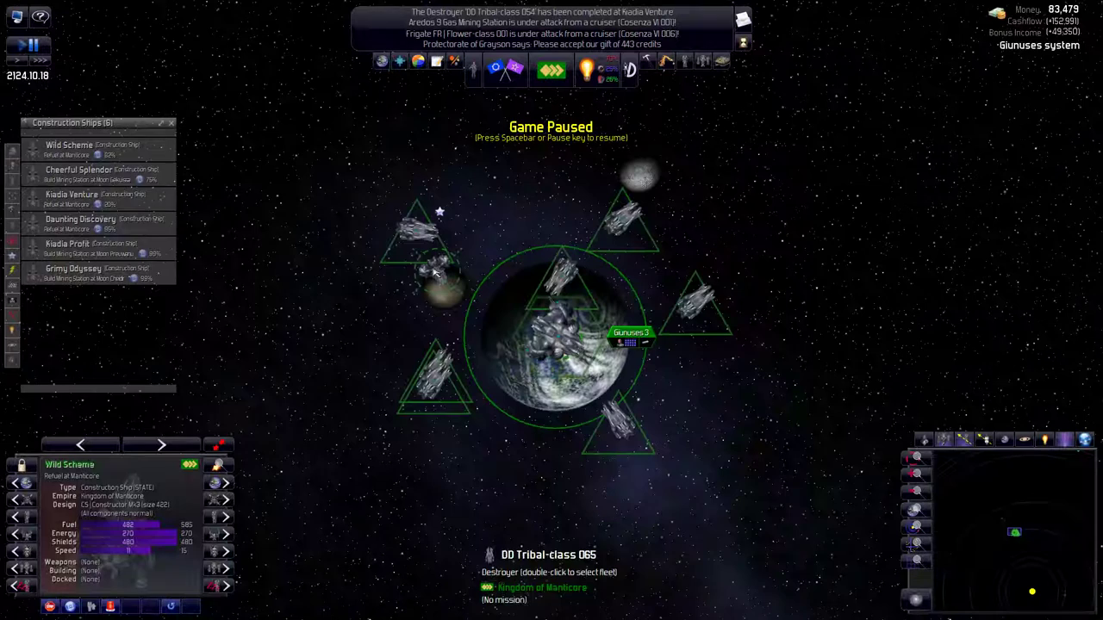
mouse_move(448, 297)
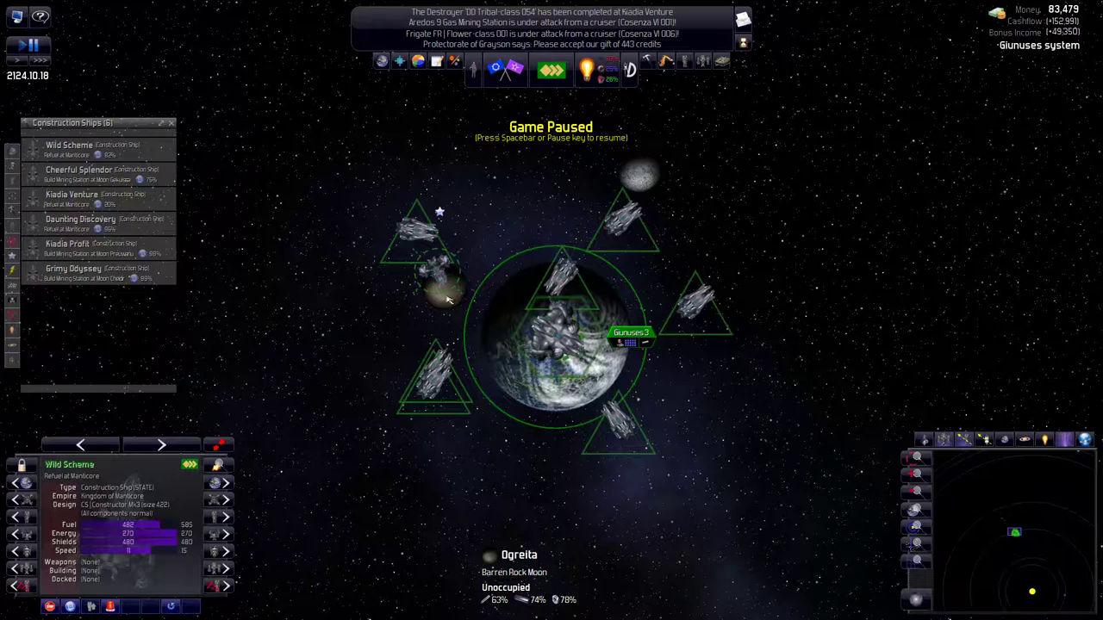
mouse_move(650, 358)
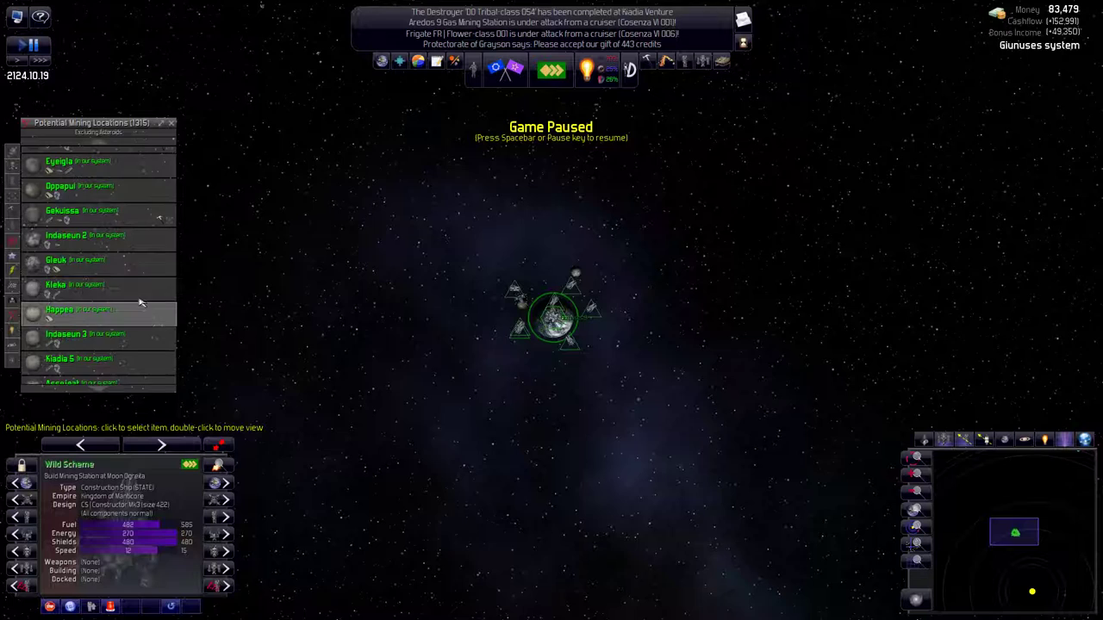
Step: Browse Potential Mining Locations, inspecting the Shudasta 5 gas giant among distant sites
scroll(down, 3)
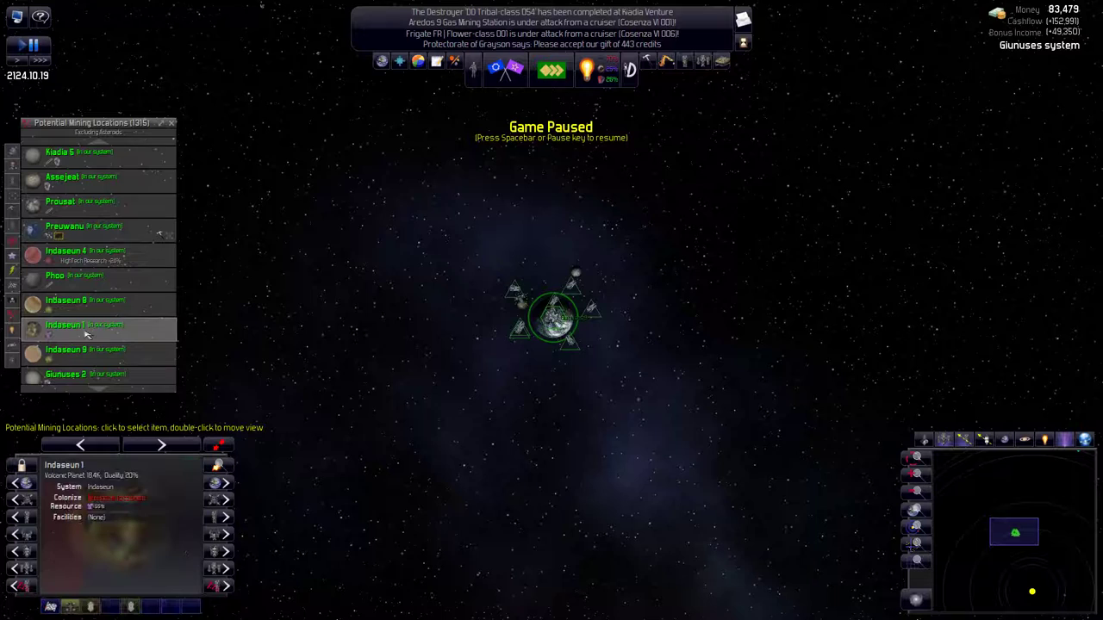
scroll(down, 3)
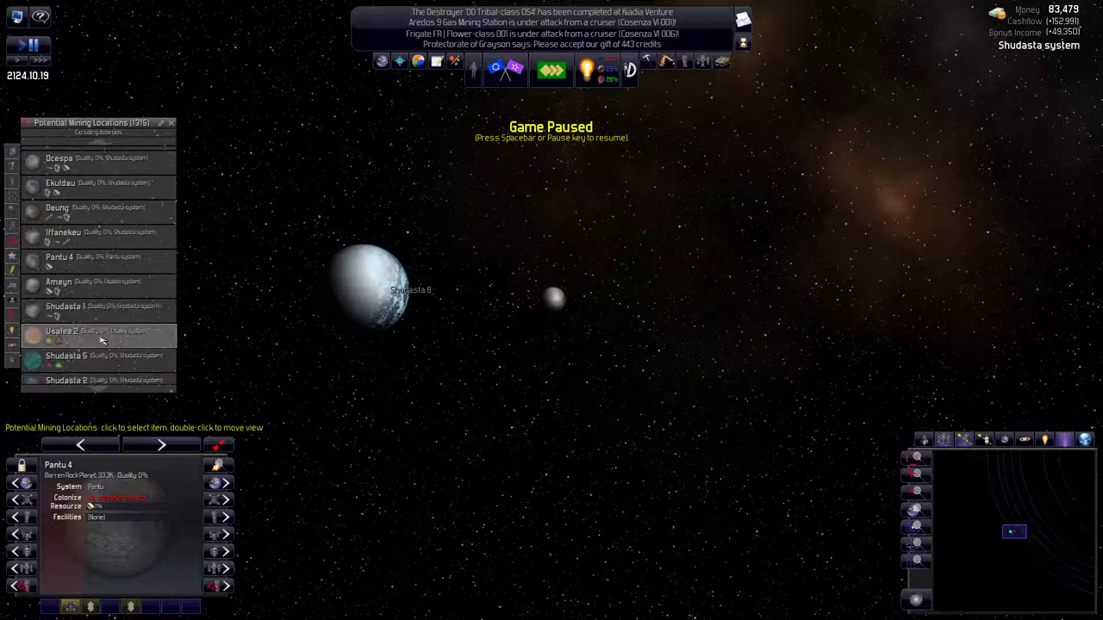
click(98, 317)
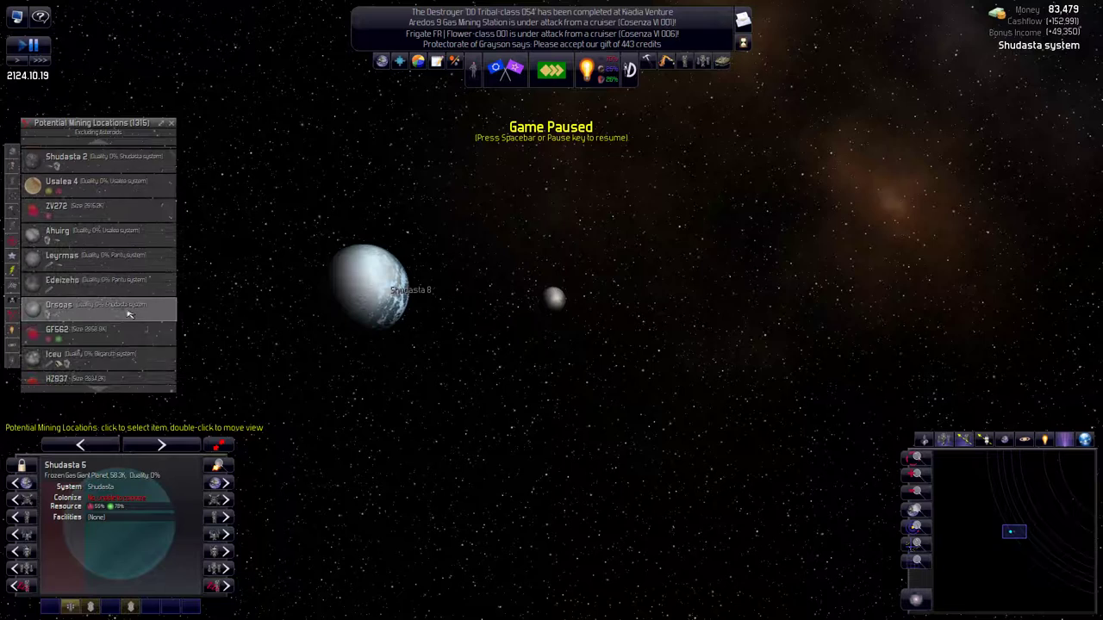
scroll(down, 3)
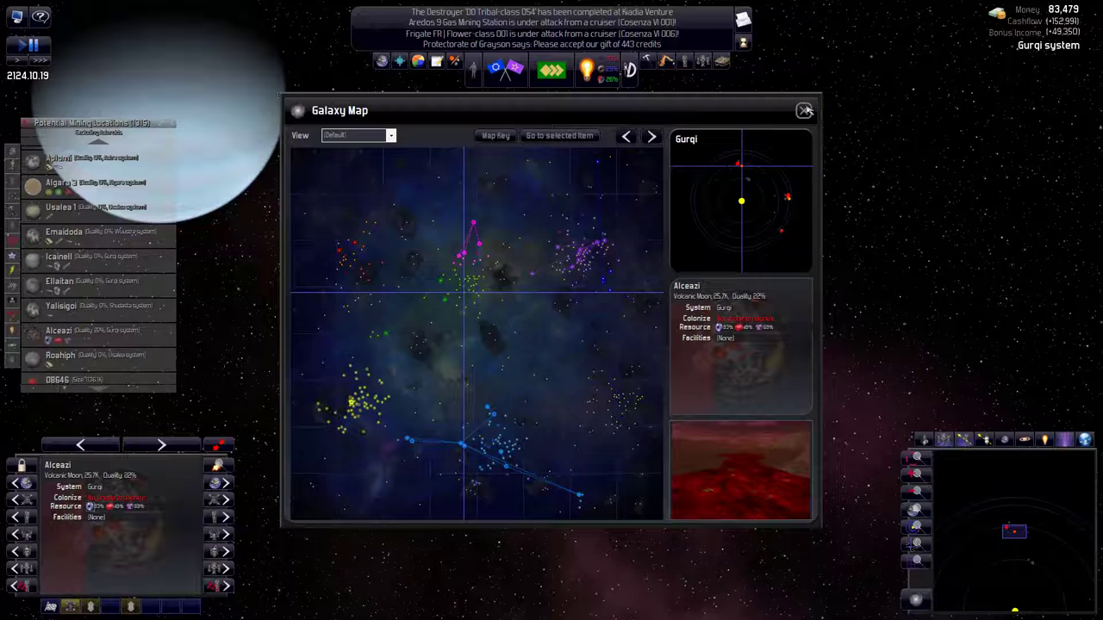
Step: Close the Galaxy Map over volcanic moon Alceazi in Gurqi
click(804, 111)
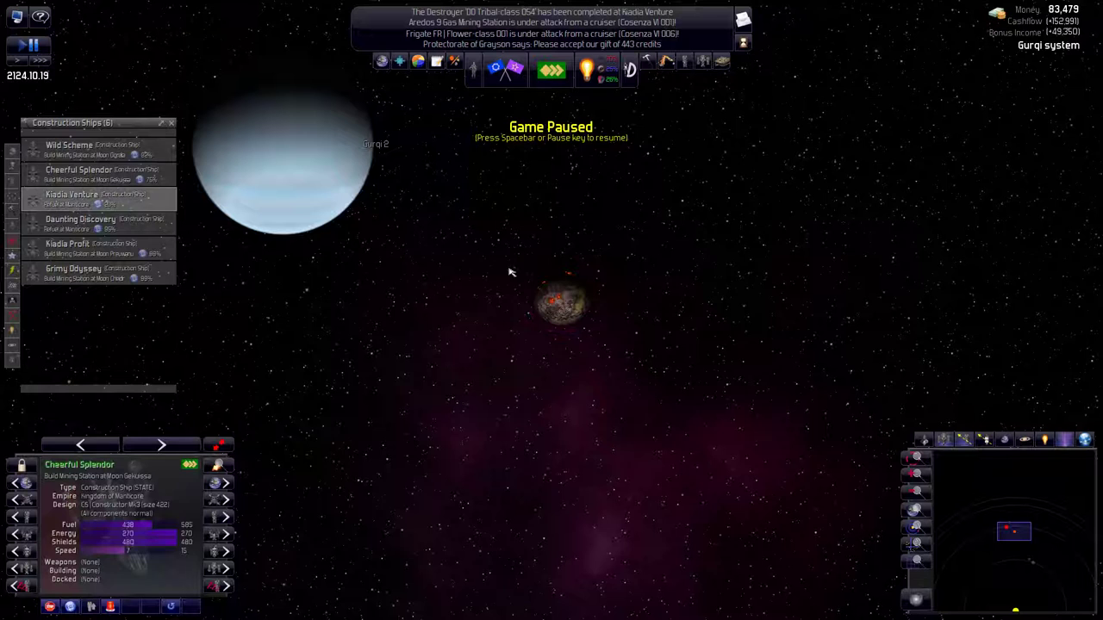
Step: Order Cheerful Splendor to build Gas Mining Station CVSTAT - Gas Mk3 at Moon Alceazi
right_click(564, 304)
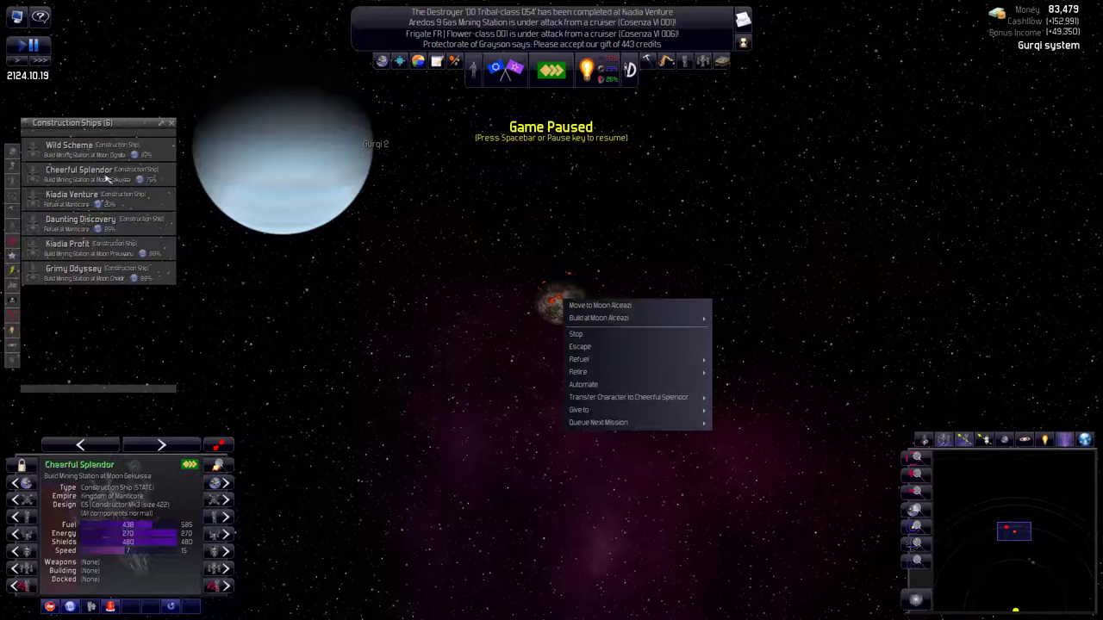
mouse_move(599, 318)
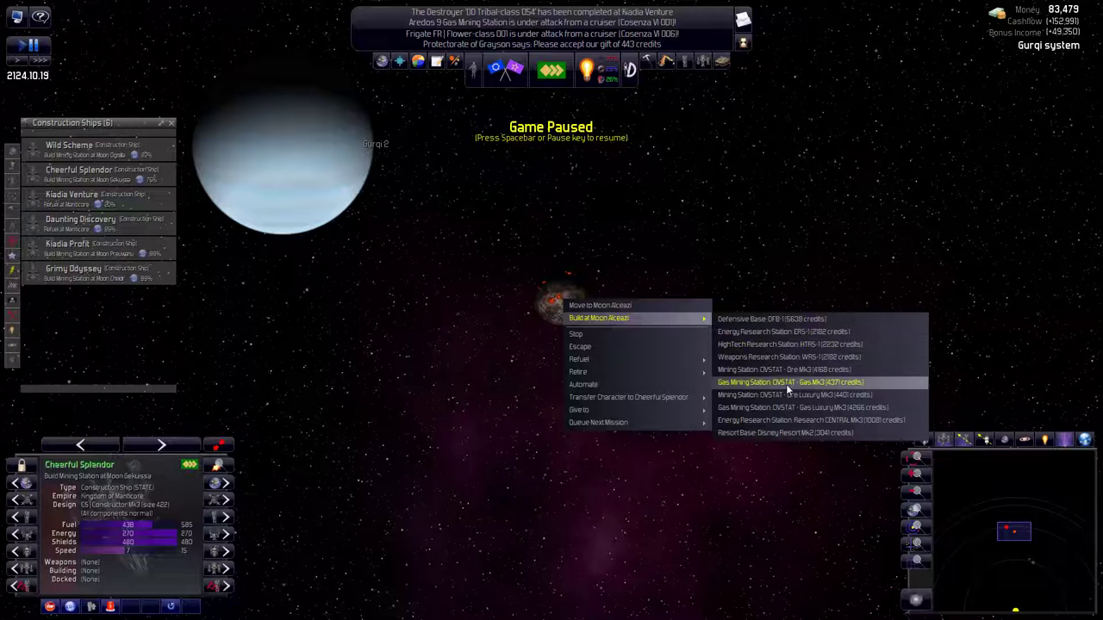
click(789, 382)
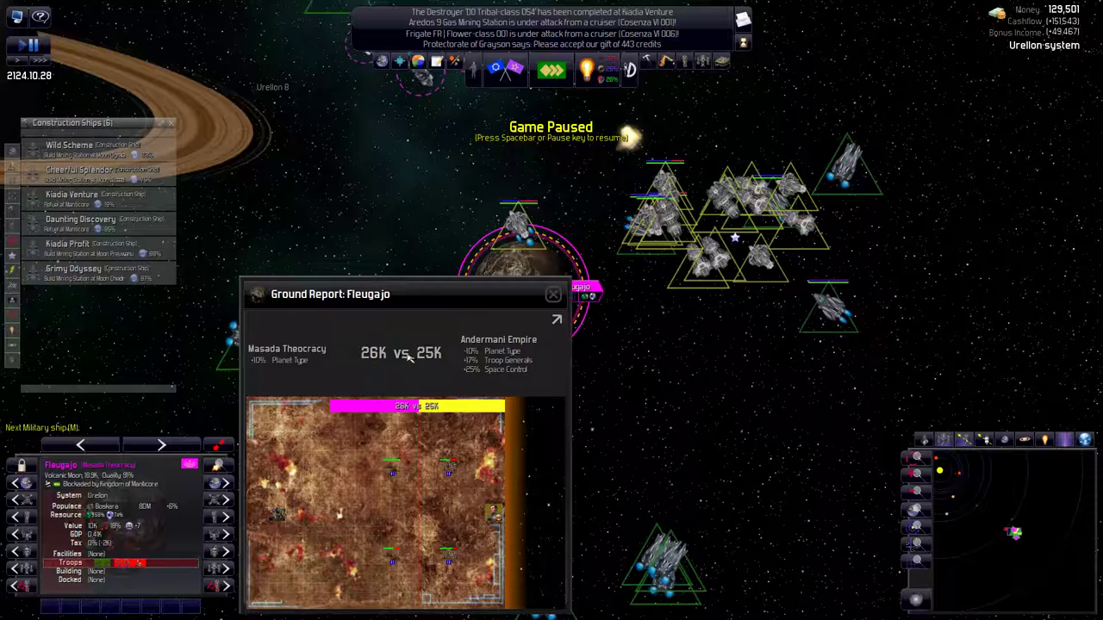
Step: Close the Fleugajo Ground Report showing Masada 26K versus Andermani 25K
click(553, 294)
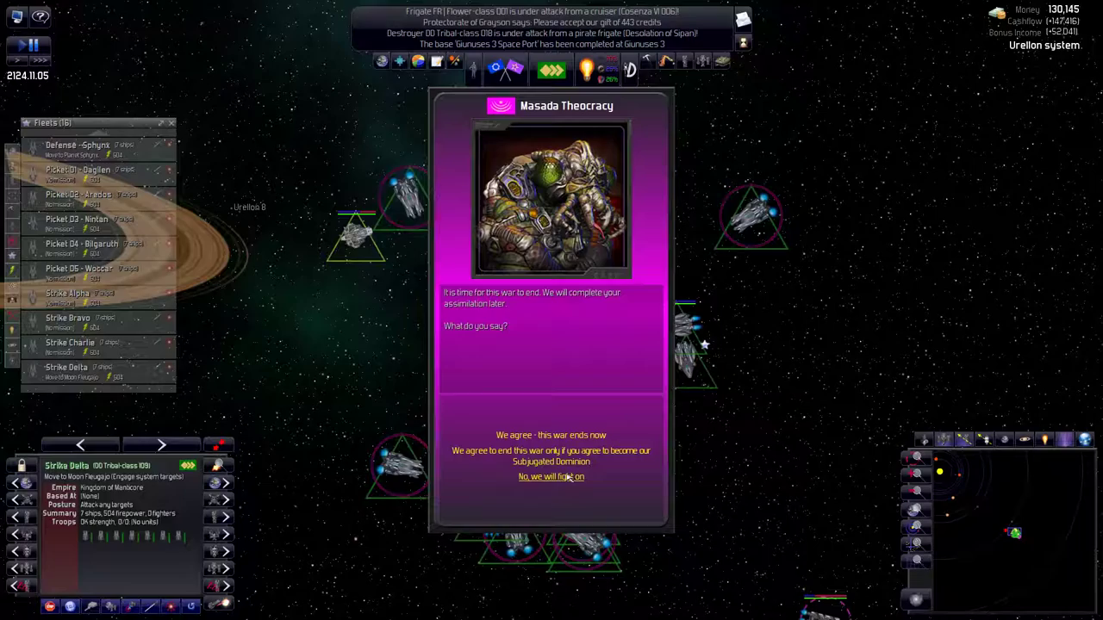
Step: Answer Masada Theocracy's peace proposal with "No, we will fight on"
click(551, 435)
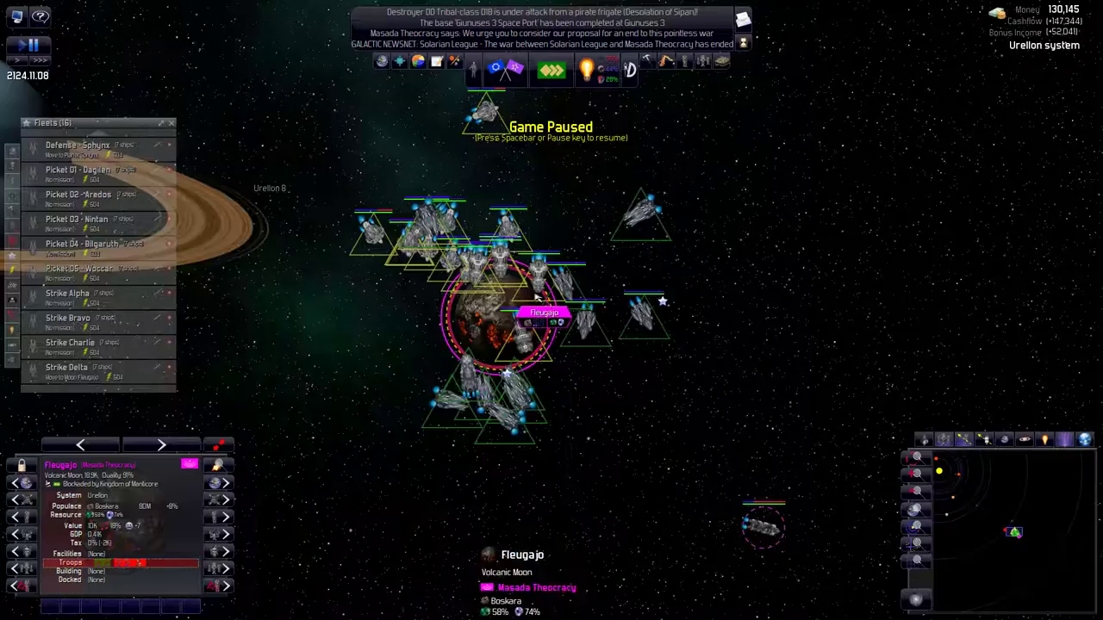
Step: Open the Research screen on Weapons to see Improved Missiles at 13%
click(29, 46)
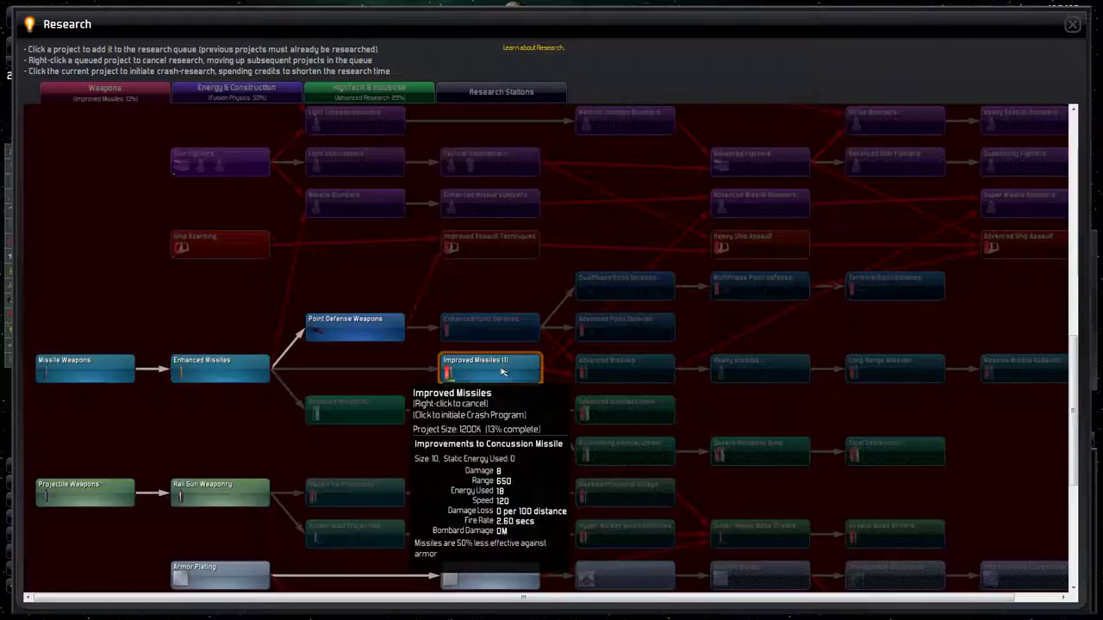
Step: Close the Research screen to return toward Fleugajo's Ground Report
click(1072, 24)
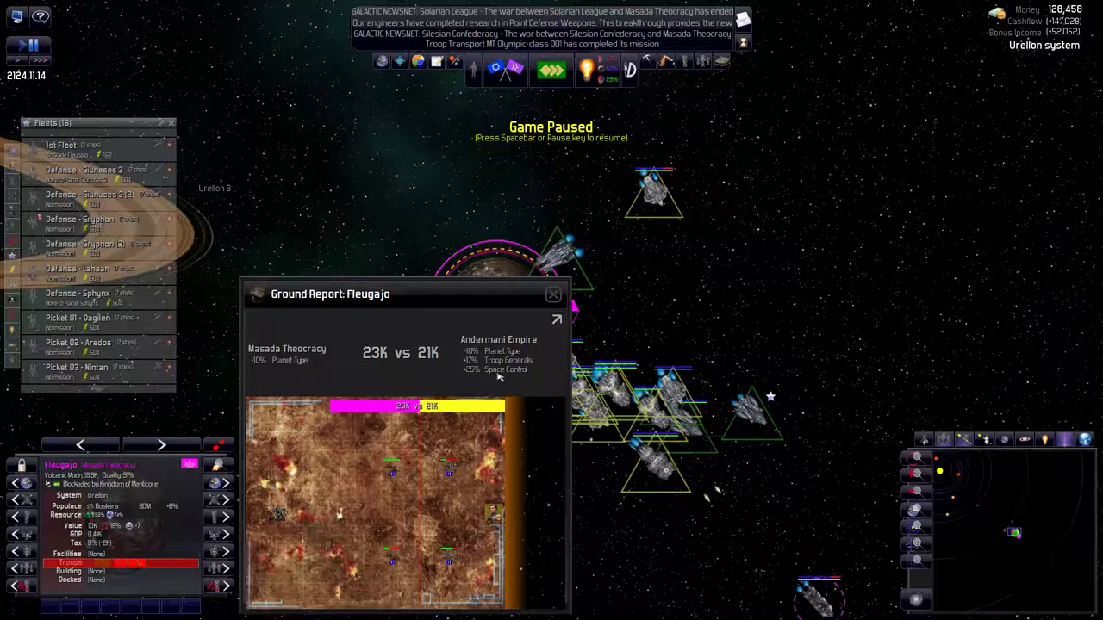
Step: Close the Fleugajo Ground Report showing Masada 23K versus Andermani 21K
click(553, 293)
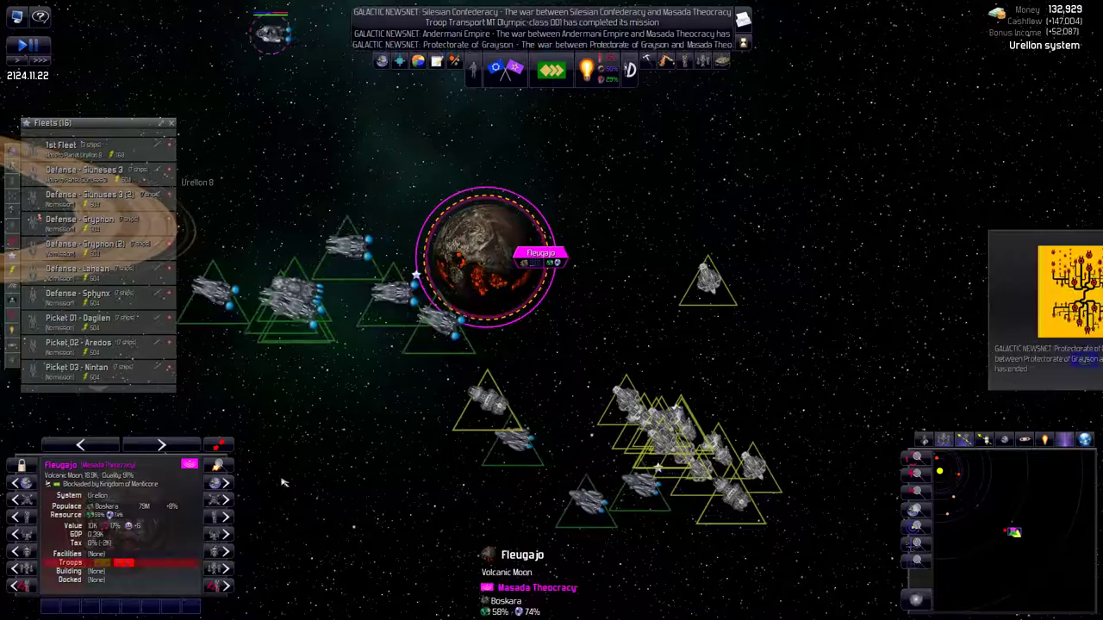
Step: Review the Fleugajo ground report at 19K versus 14K, close it, and resume the game
click(38, 45)
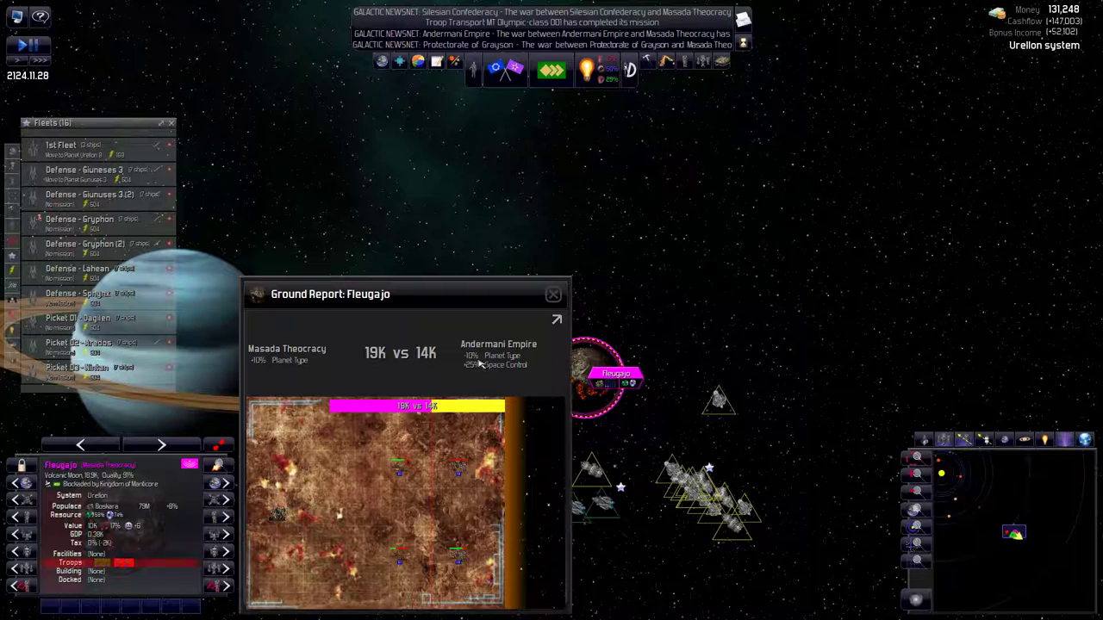
click(553, 293)
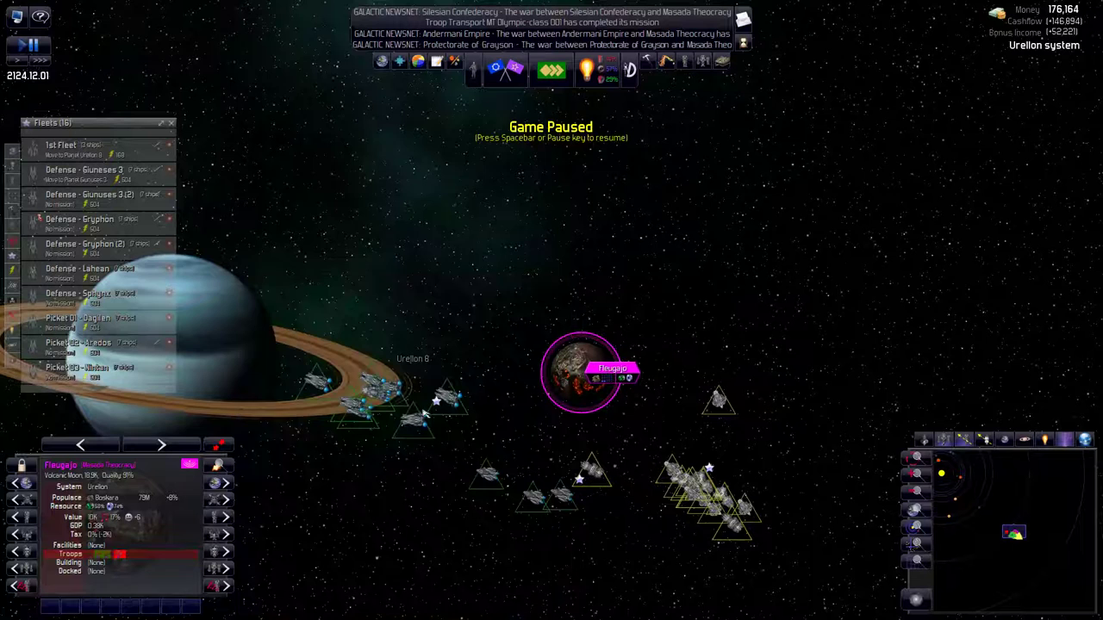
right_click(582, 372)
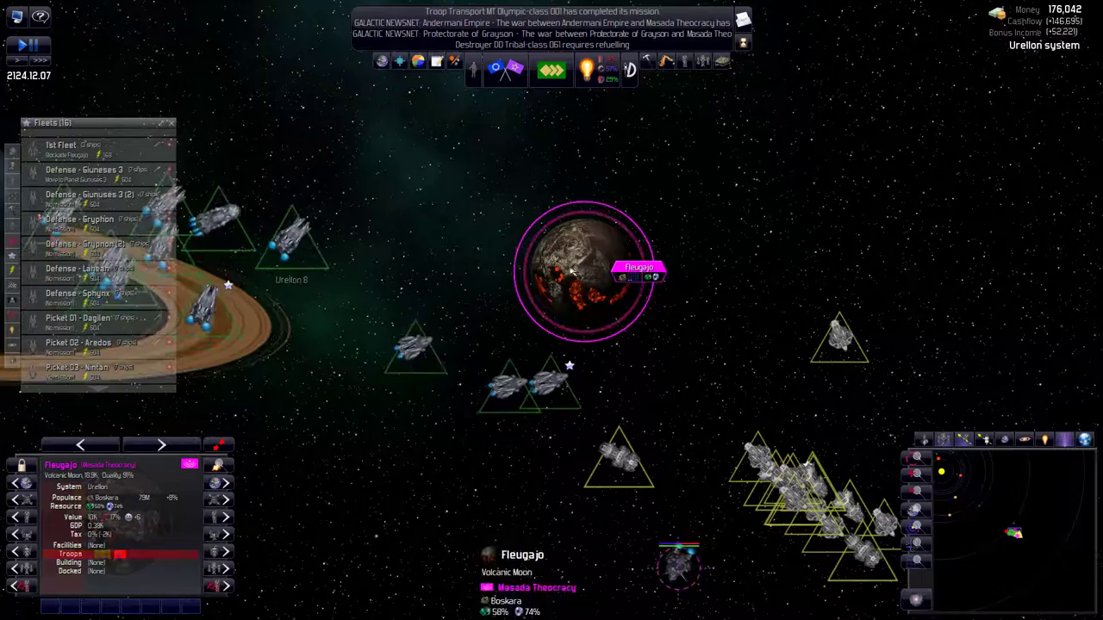
Step: Toggle the pause to examine pirate destroyer Sipan Despair near Fleugajo
key(space)
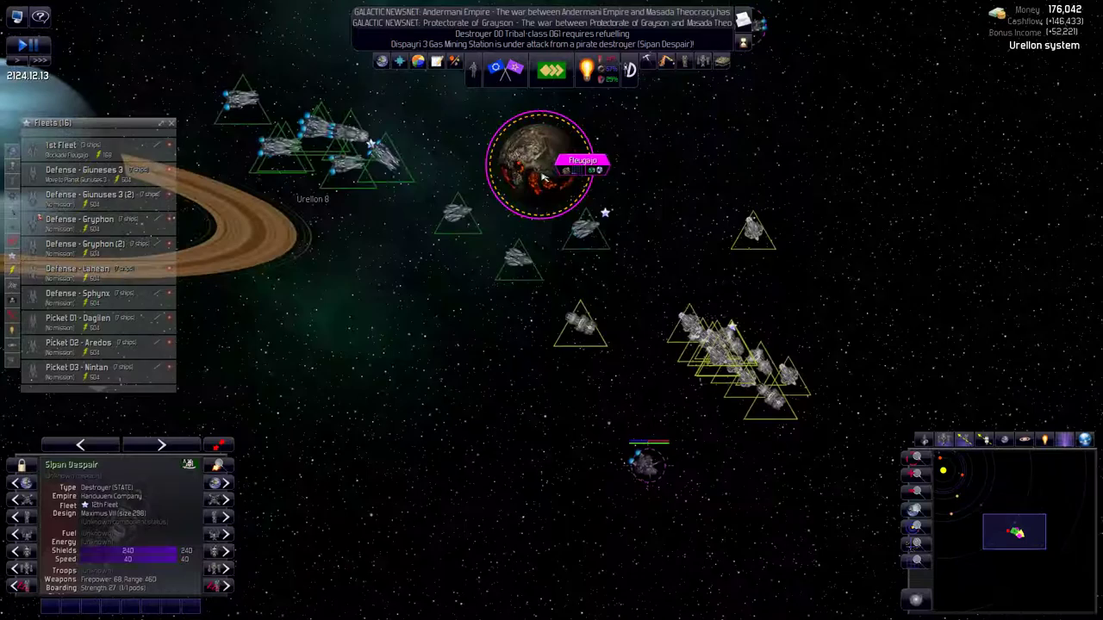
Step: Open Fleugajo's Ground Report, showing Masada Theocracy 19K against Andermani's 1K
click(534, 159)
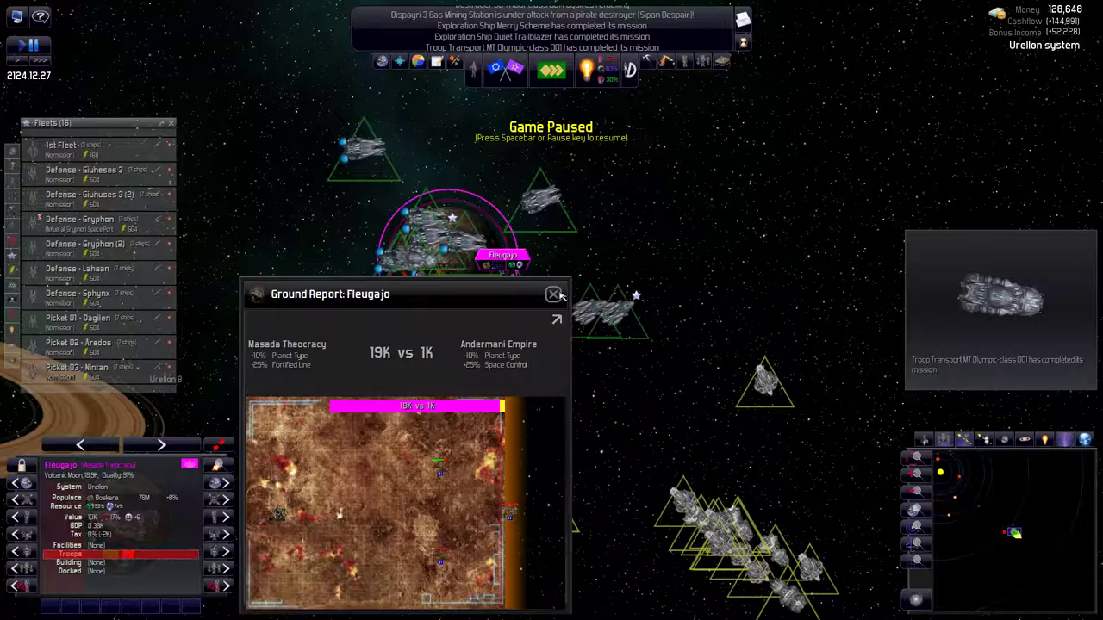
Step: Close the Fleugajo Ground Report to move on to Strike Bravo at Halmat
click(554, 294)
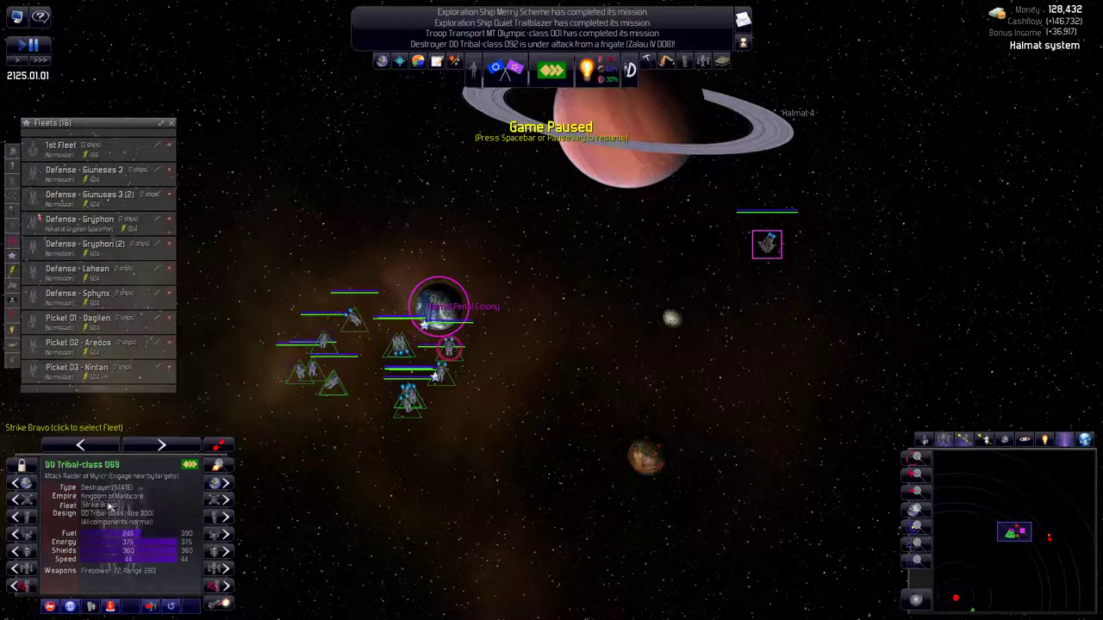
Step: Issue a right-click order to the selected Strike Bravo destroyer in Halmat
right_click(439, 306)
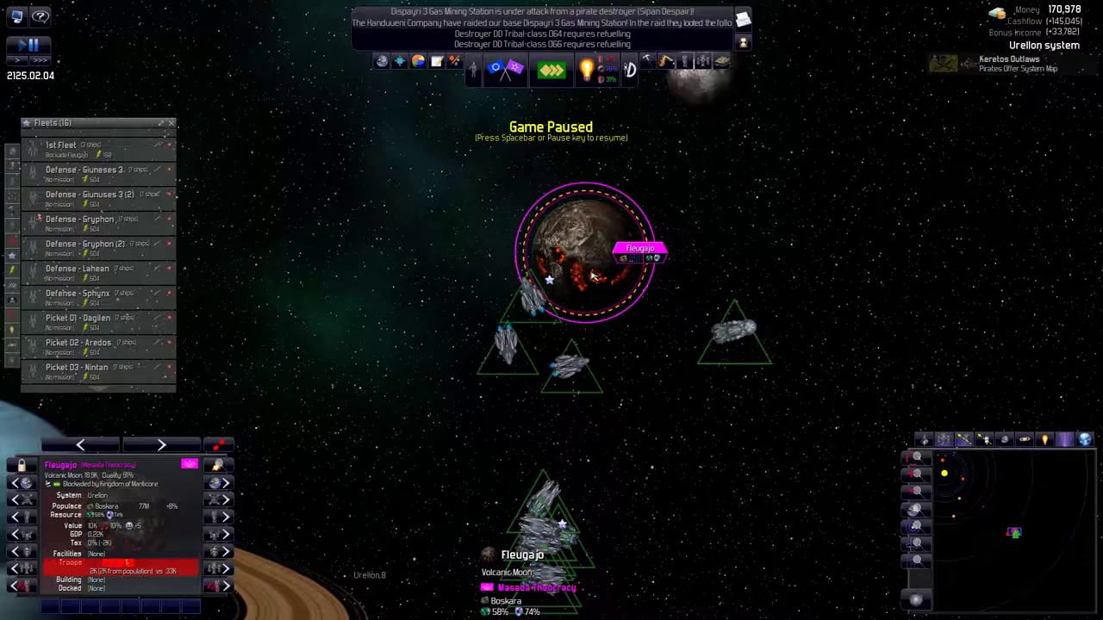
Step: Open the Messages window and read the details of an attack report
click(32, 49)
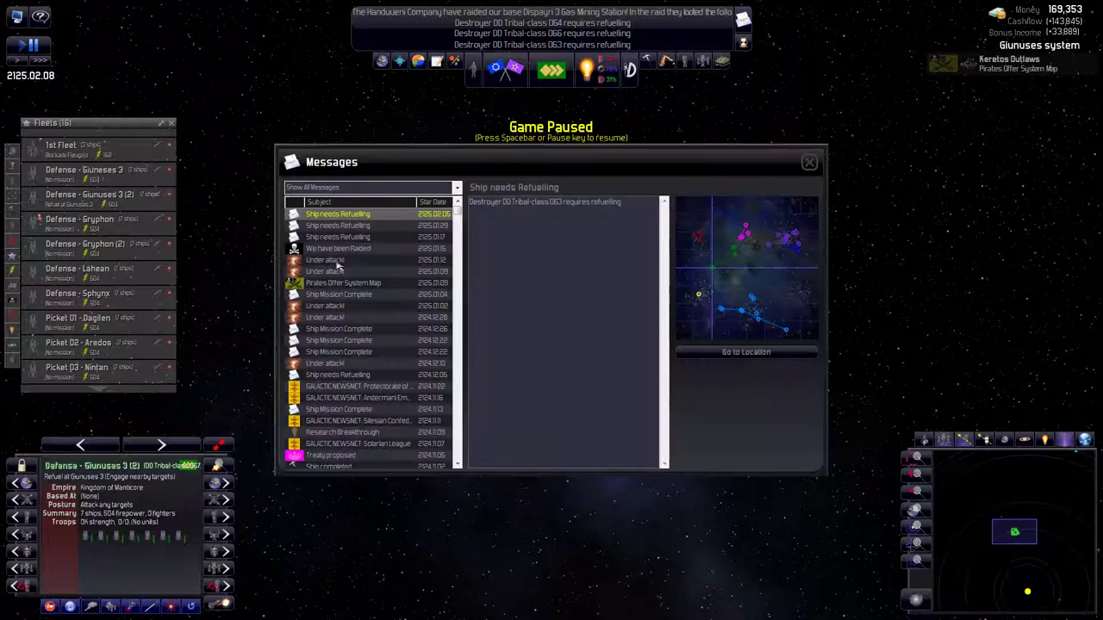
click(808, 162)
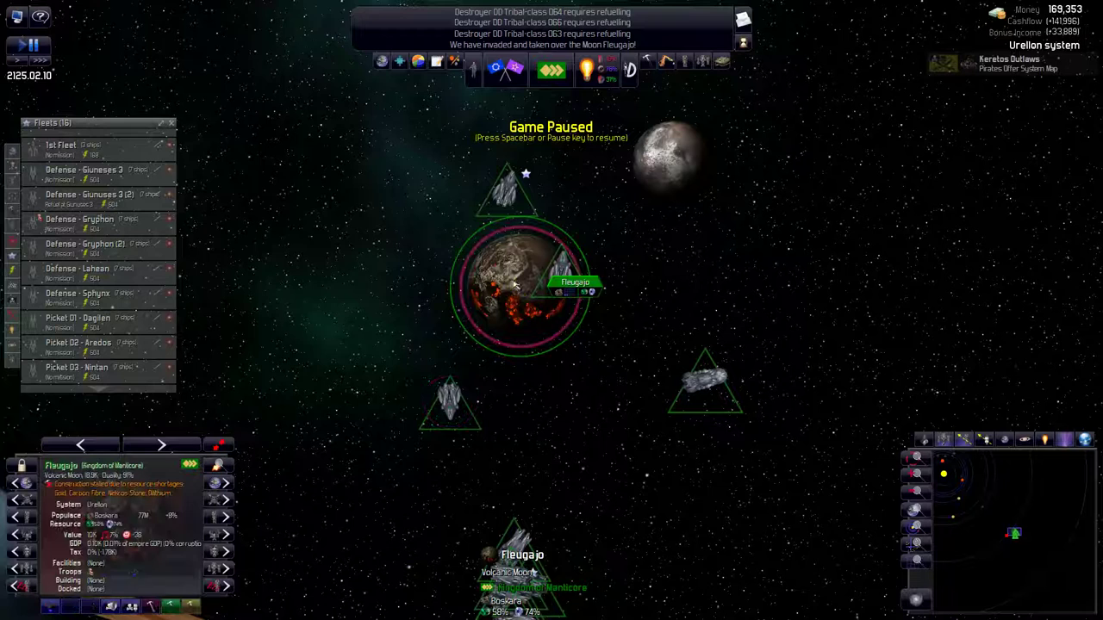
Step: Select the conquered moon Fleugajo in the Urellon system
click(452, 405)
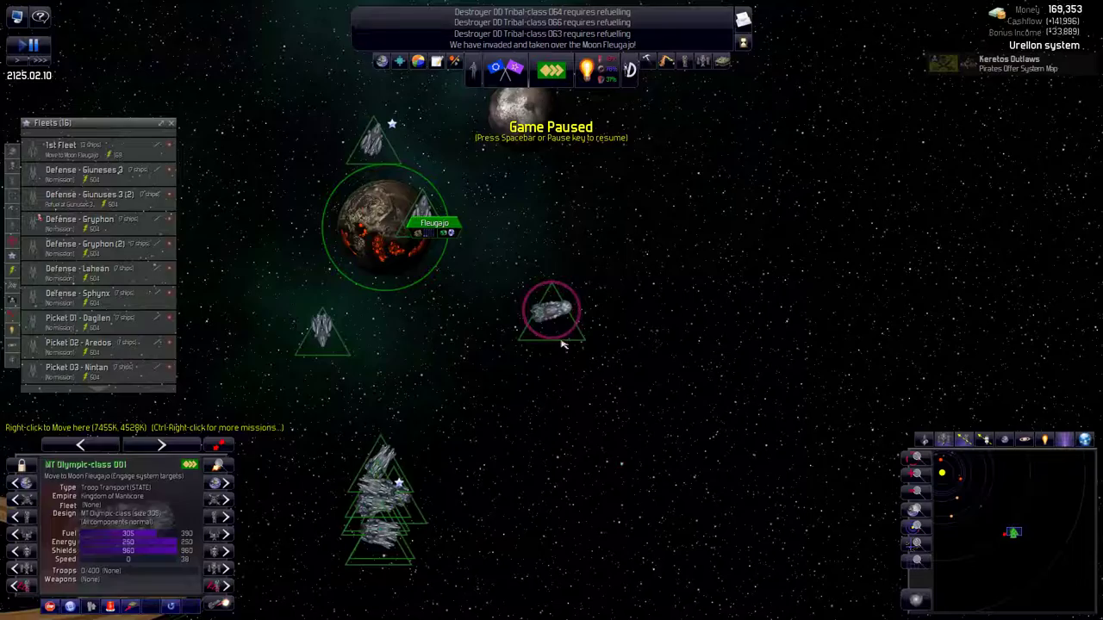
Step: Order troop transport MT Olympic-class 001 to move to Fleugajo
right_click(551, 310)
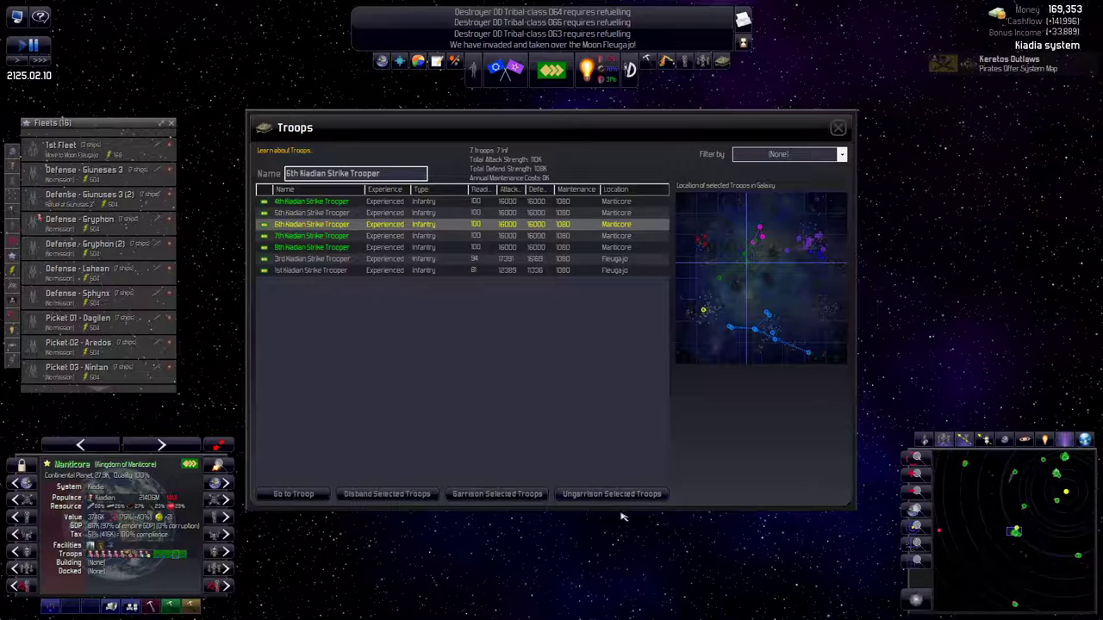
Step: Select the 6th and 8th Kiadian Strike Trooper rows at Manticore
click(312, 248)
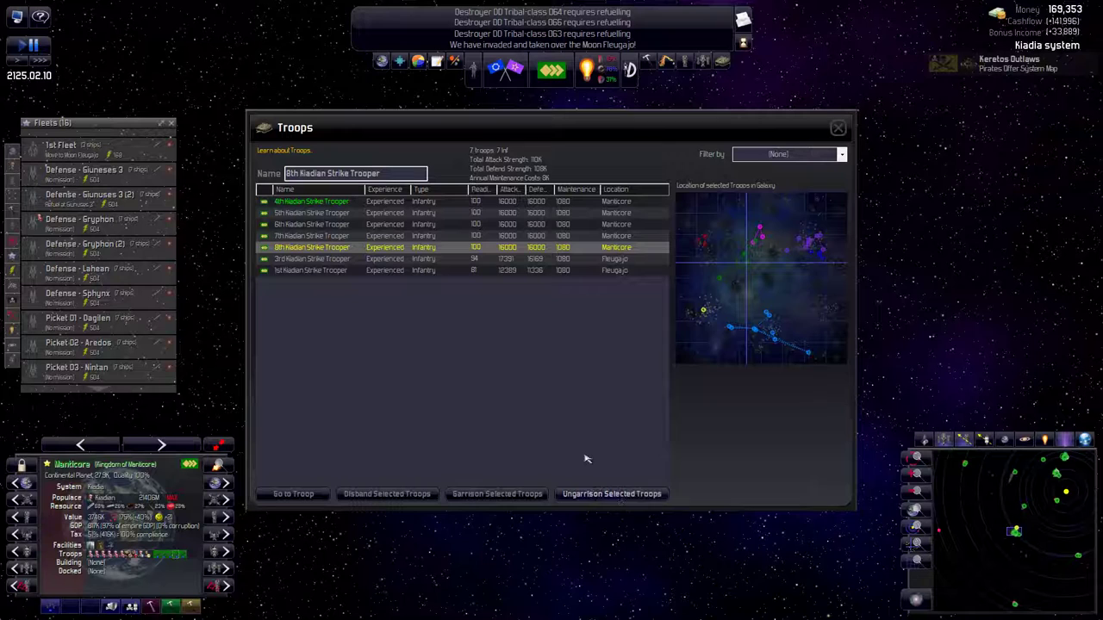
click(310, 270)
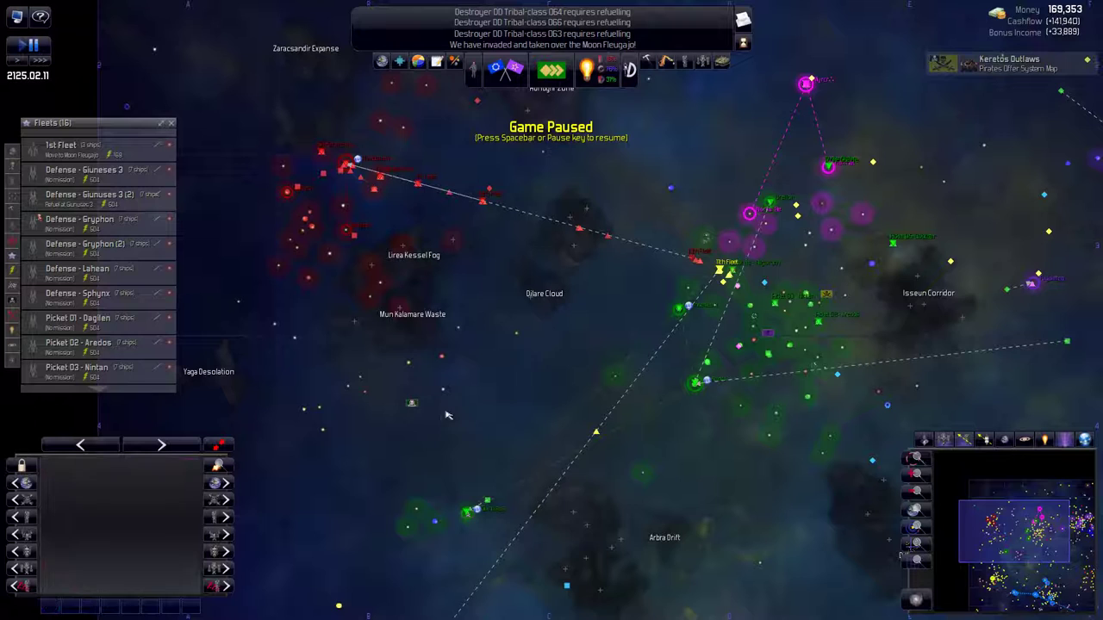
mouse_move(519, 400)
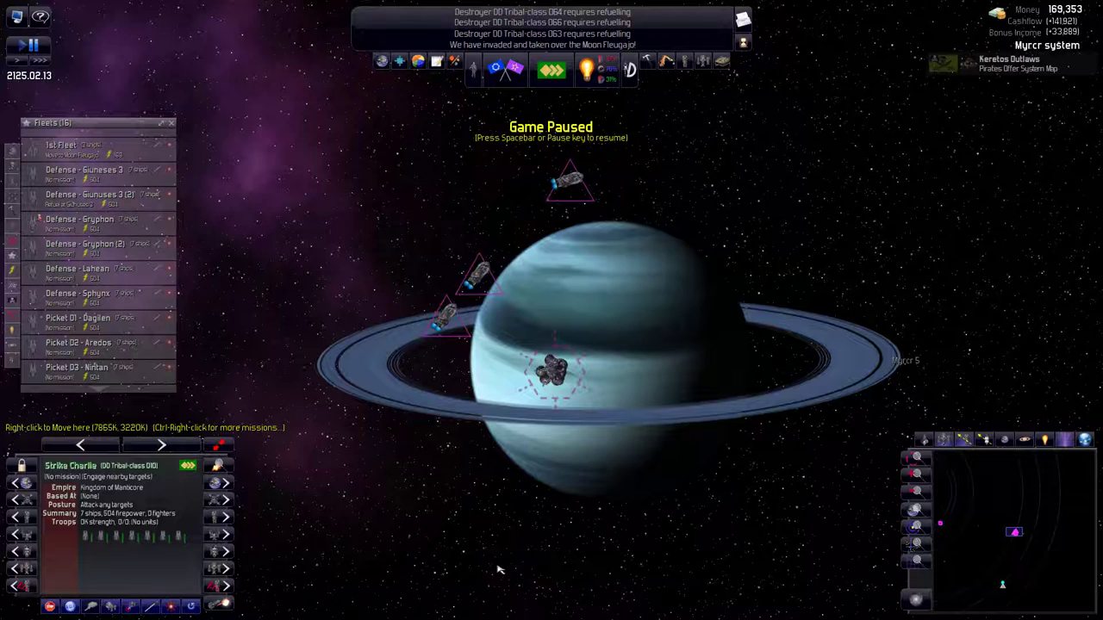
mouse_move(650, 347)
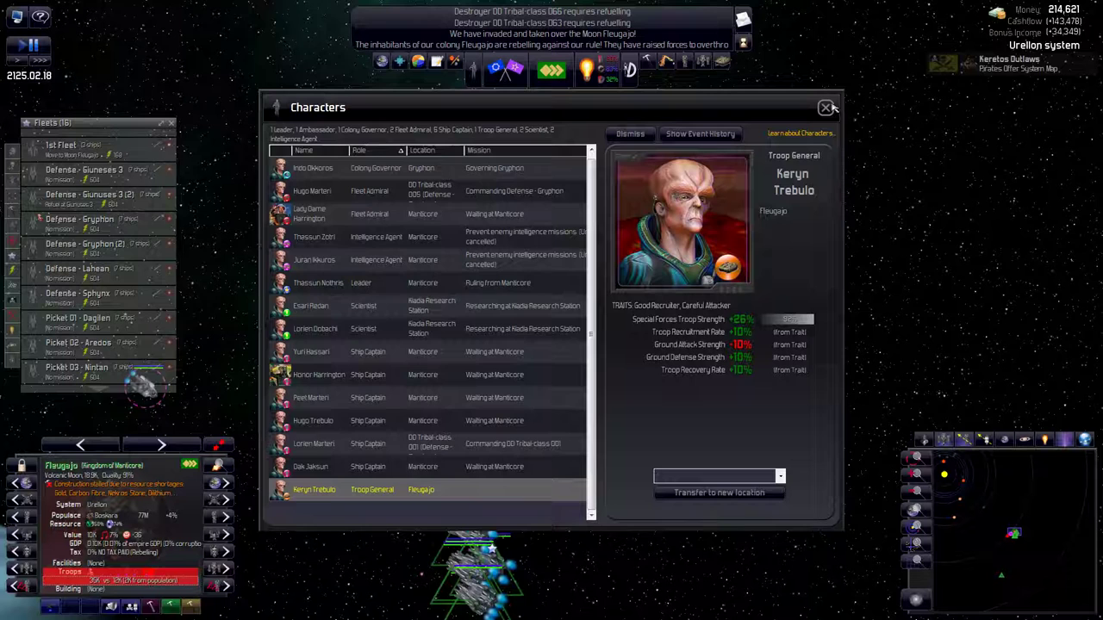
Step: Close the character roster and view Fleugajo's rebel battle, Manticore 35K versus 12K
click(825, 108)
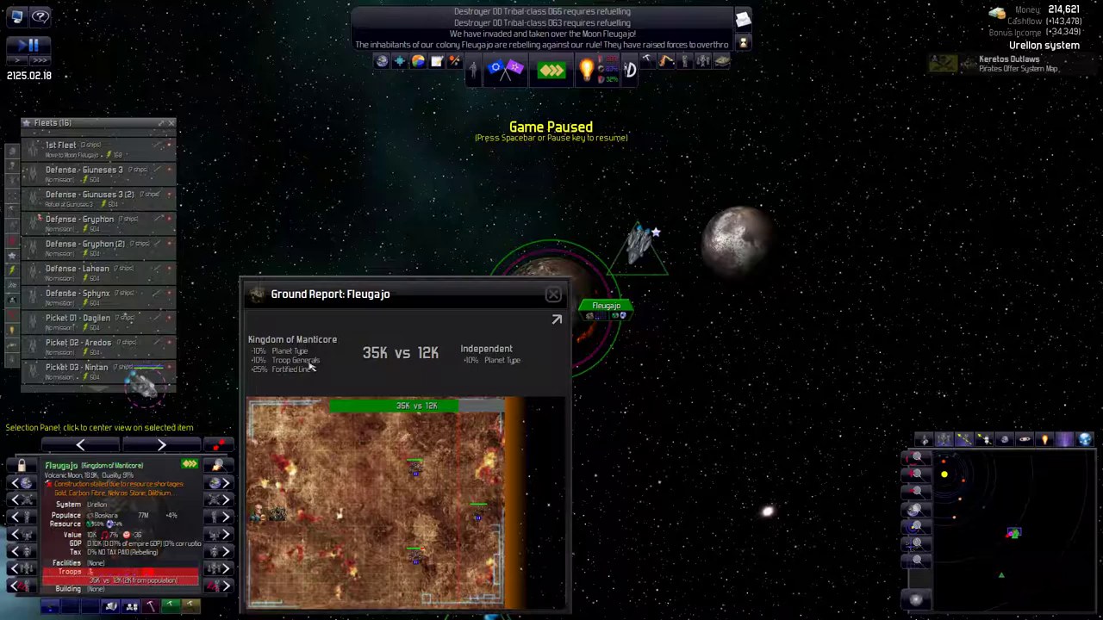
click(553, 293)
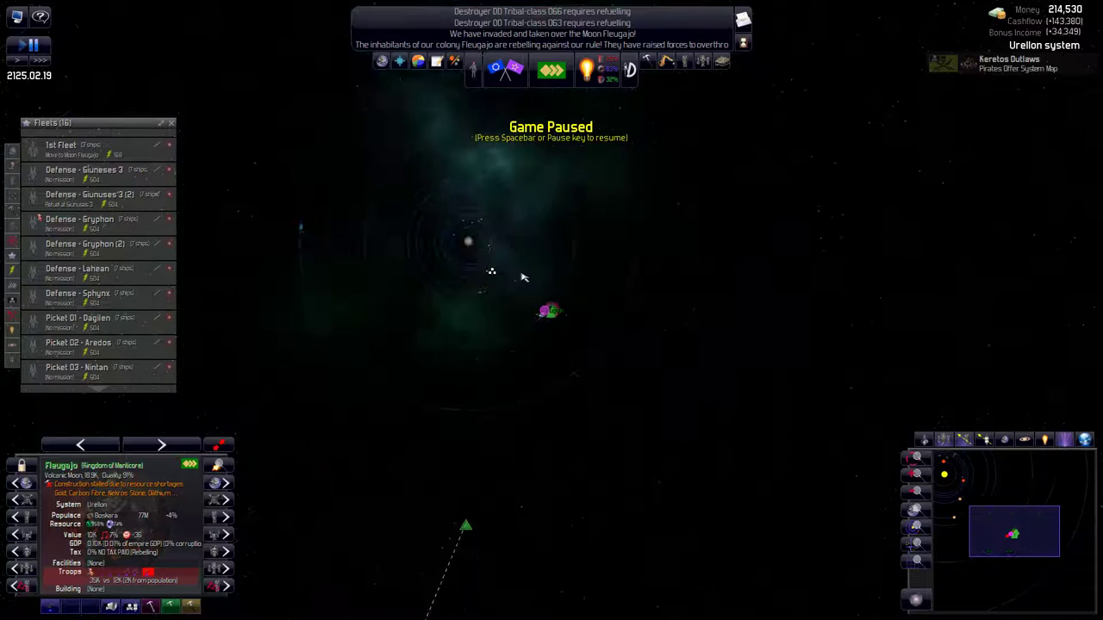
Step: Buy the pirates' system maps for 2,000 credits while Picket 05 guards Woccar
scroll(down, 3)
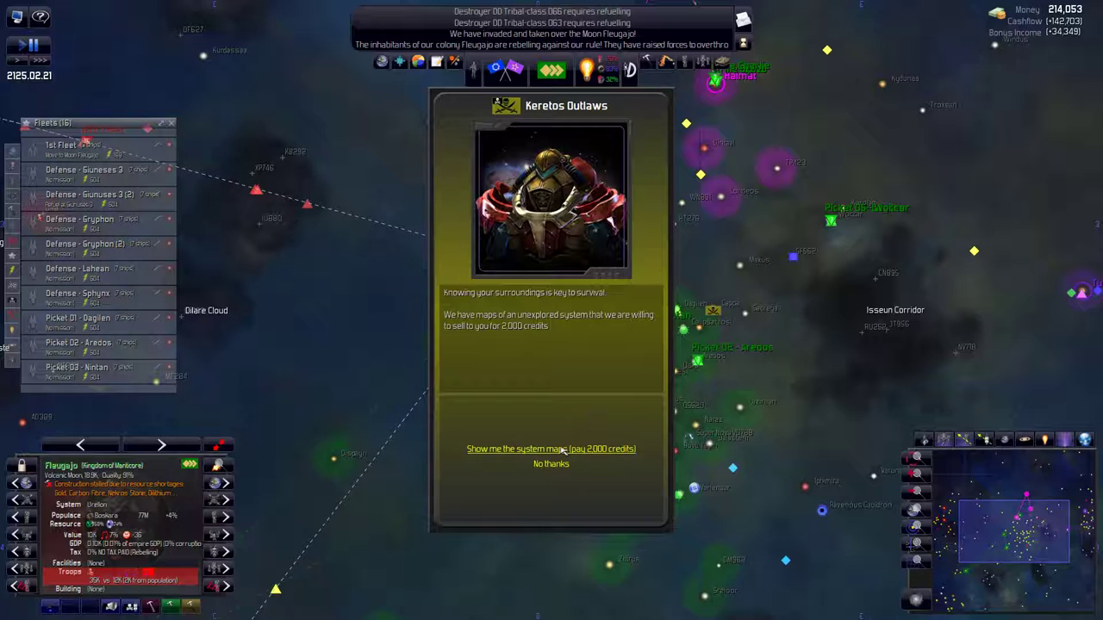
click(551, 448)
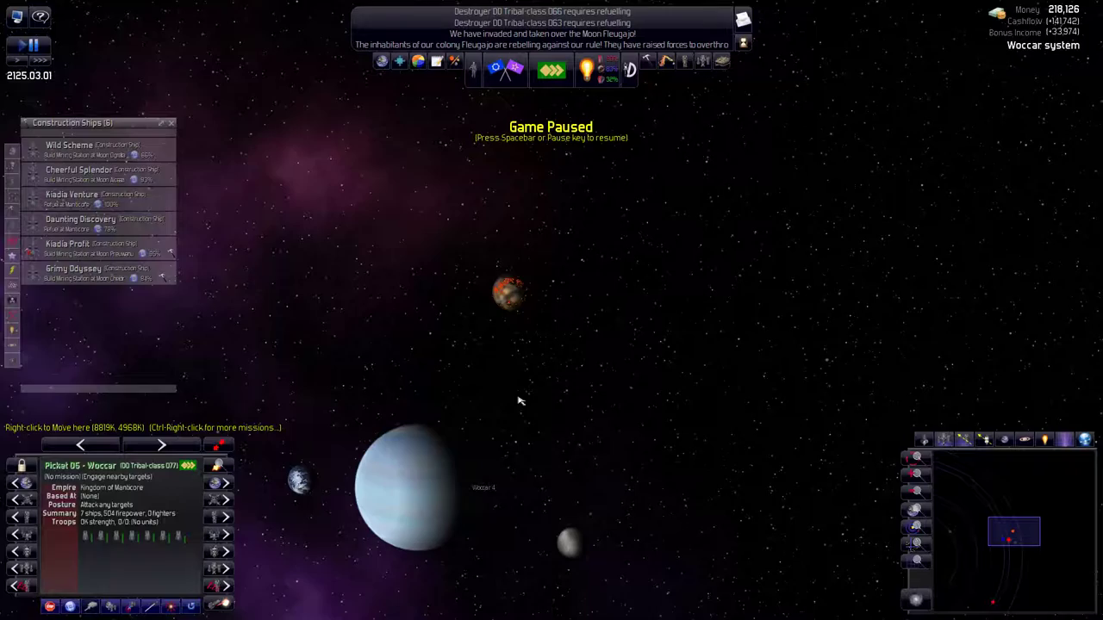
Step: Center the galaxy map on Strike Bravo's location
double_click(86, 247)
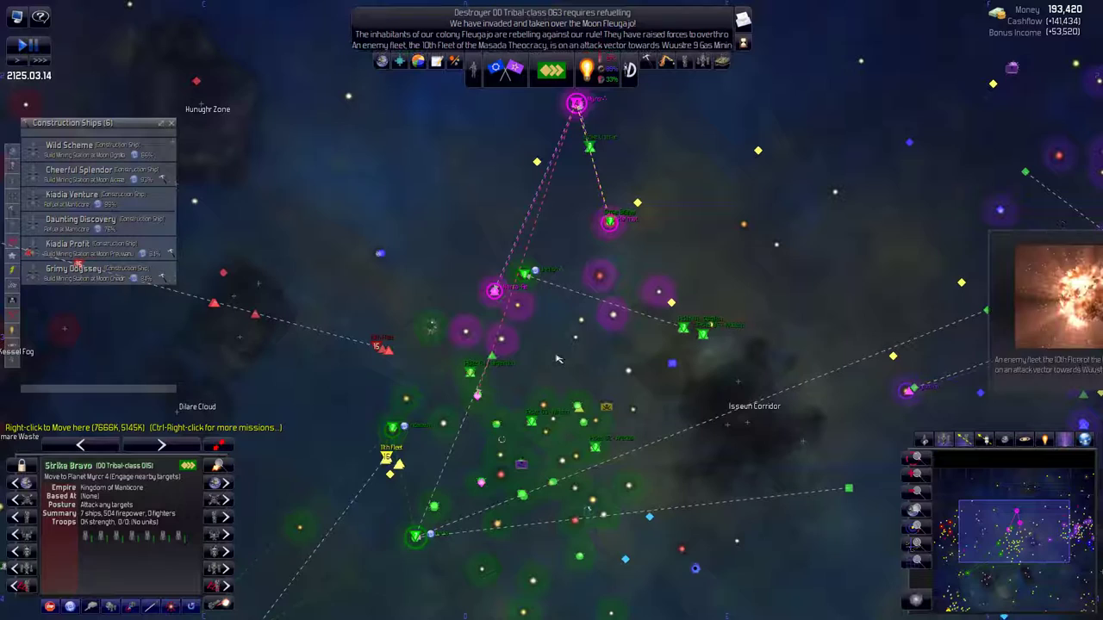
Step: Bring up the list of construction yards
key(space)
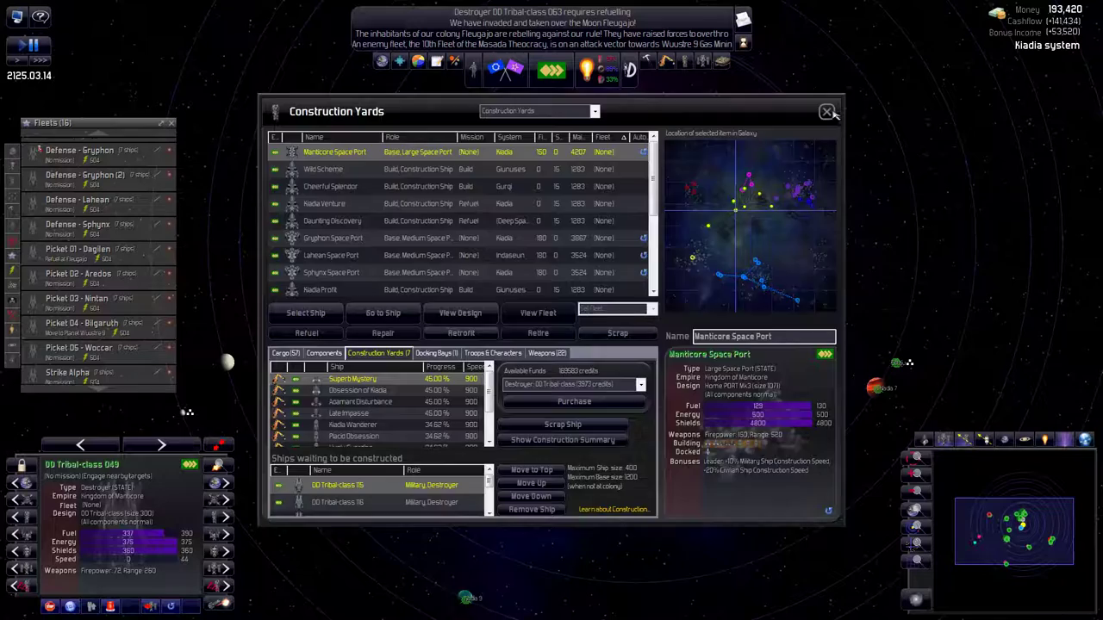
Step: Open the Colonies overview on capital Manticore
click(826, 112)
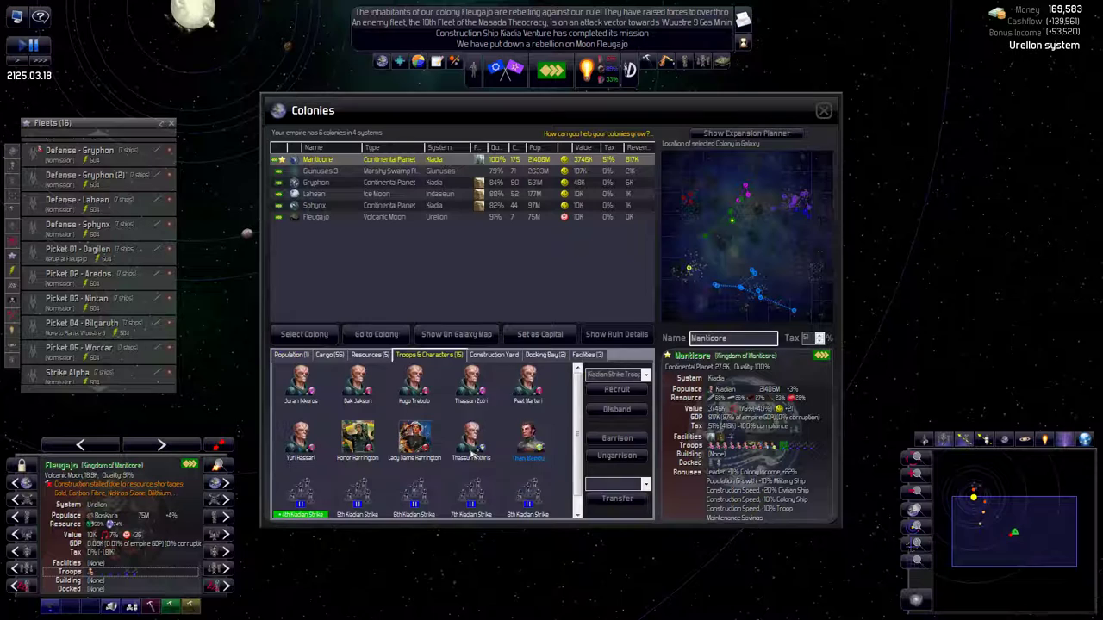
Step: Select moon Fleugajo and garrison the 1st Kiadian Strike Trooper unit there
click(413, 478)
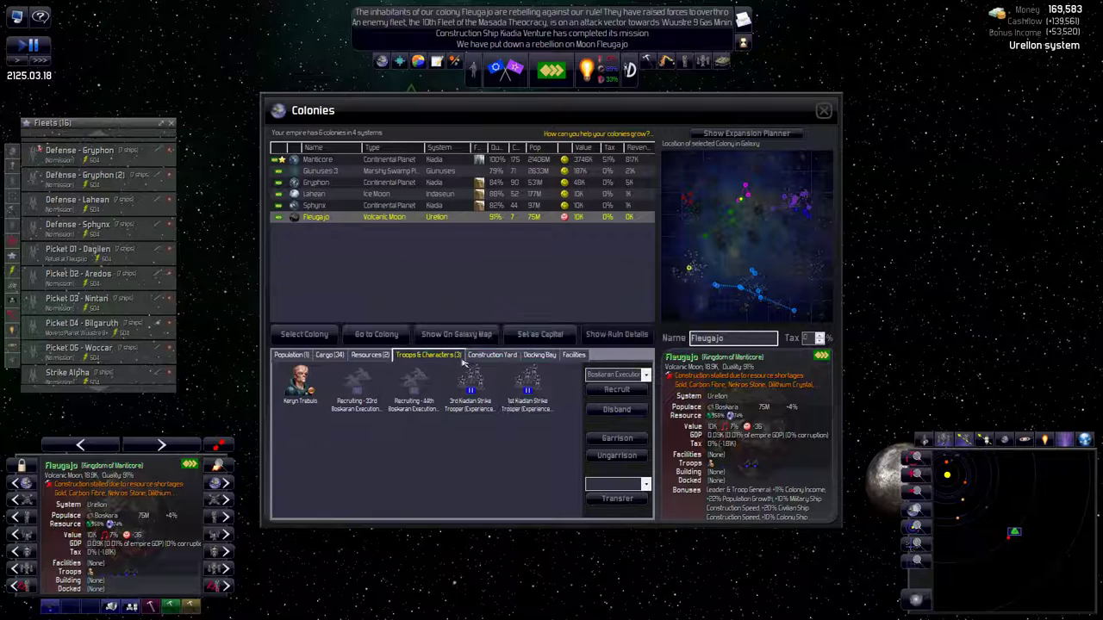
click(355, 383)
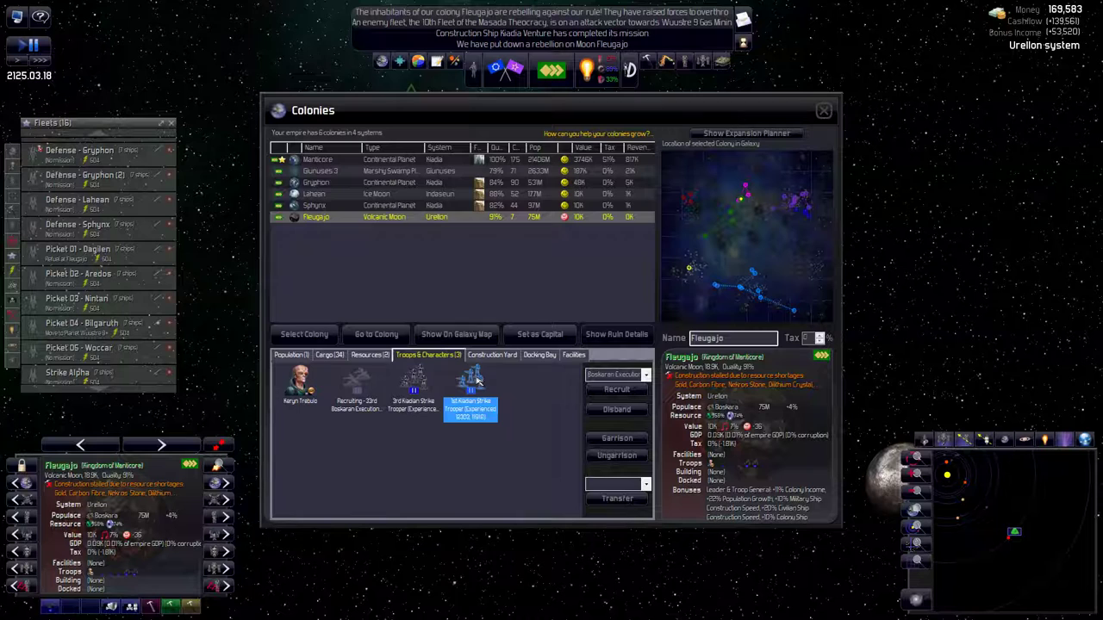
click(471, 387)
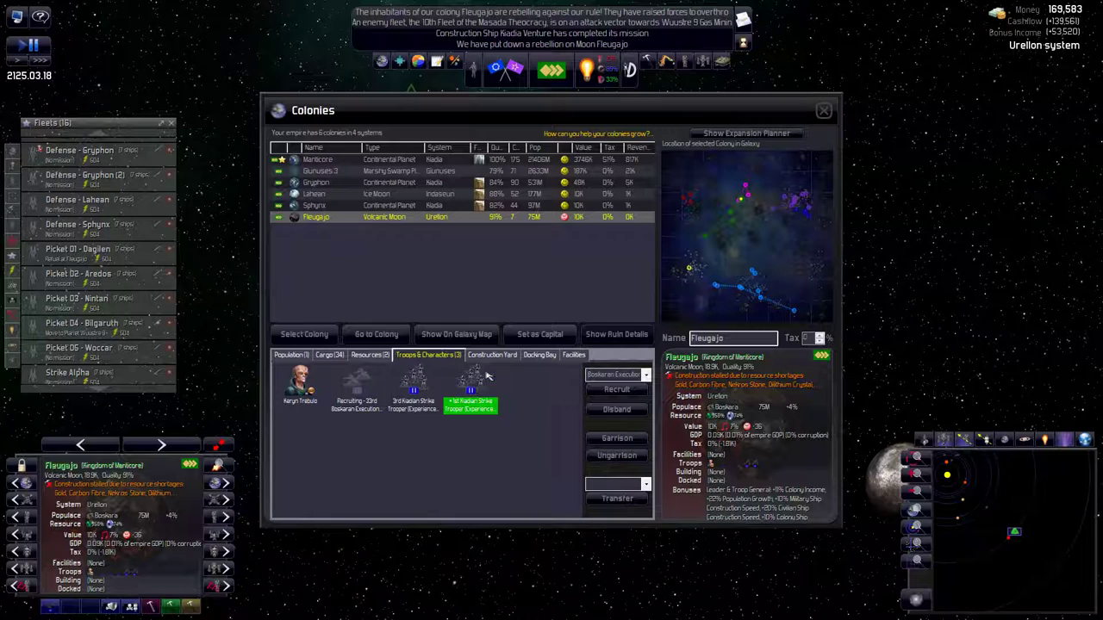
click(823, 111)
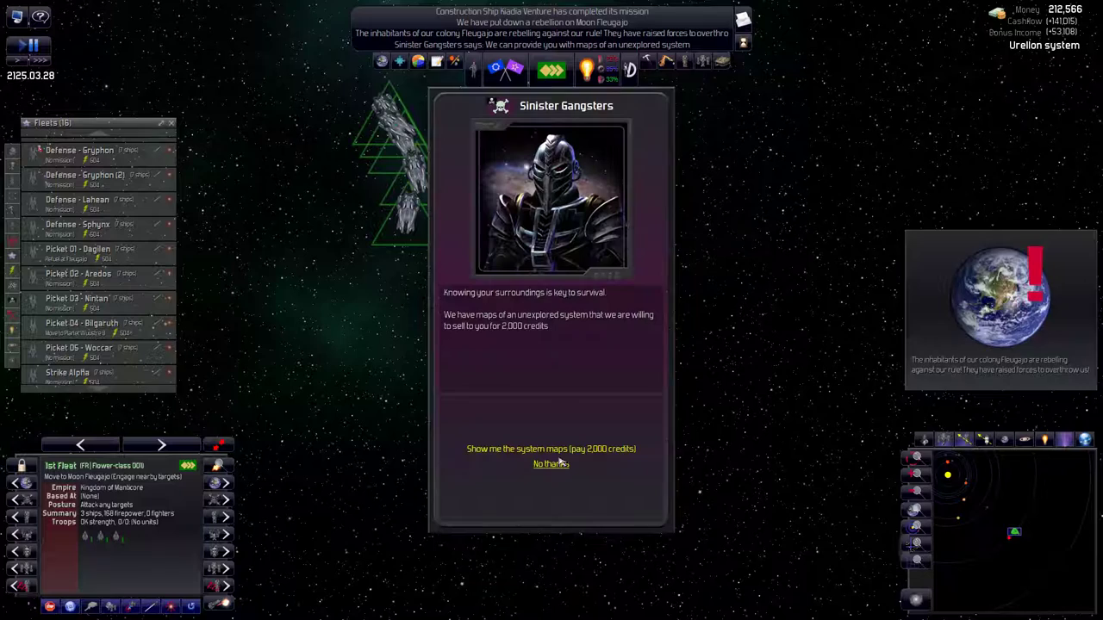
Step: Decline the Sinister Gangsters' offer of system maps
click(550, 463)
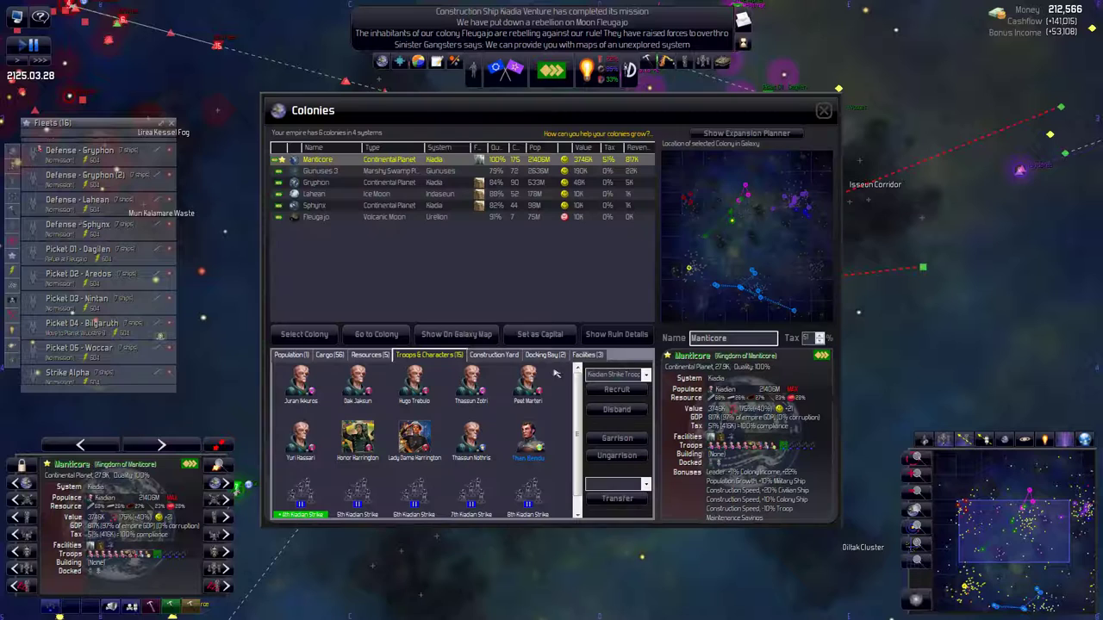
Step: Select the 8th Kiadian Strike Trooper unit in Manticore's troop roster
click(528, 495)
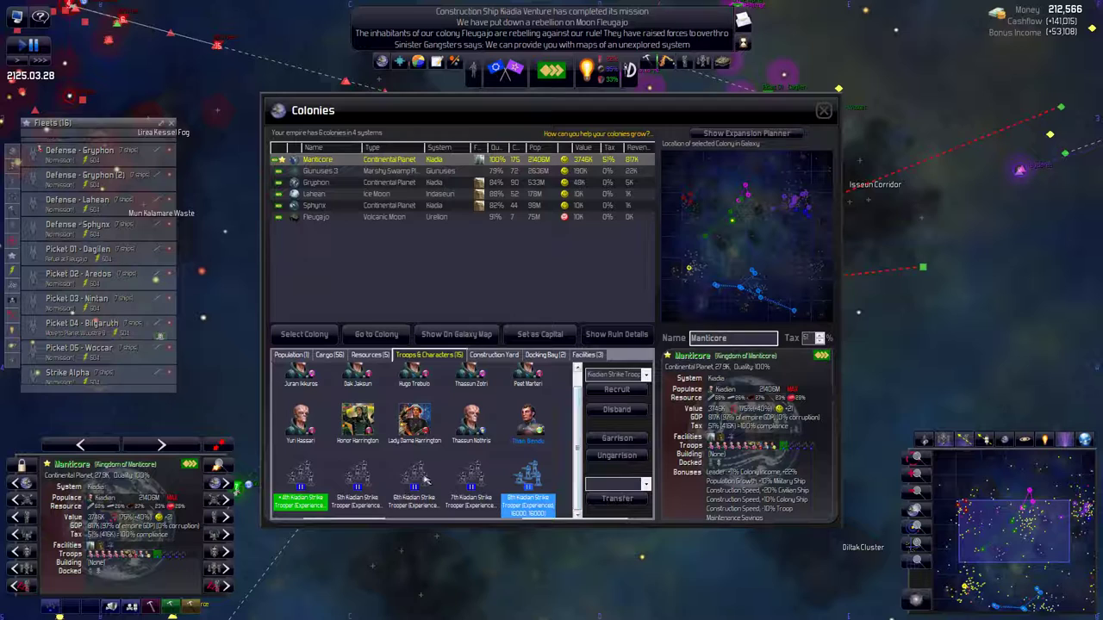